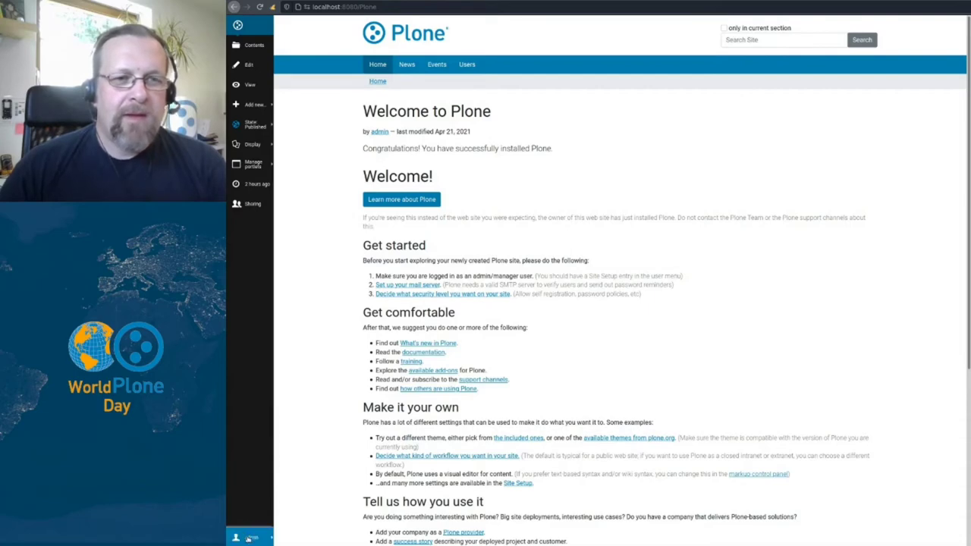
Open Site Setup from the admin menu and go to the Users management page
{"action": "left_click", "coordinate": [249, 537]}
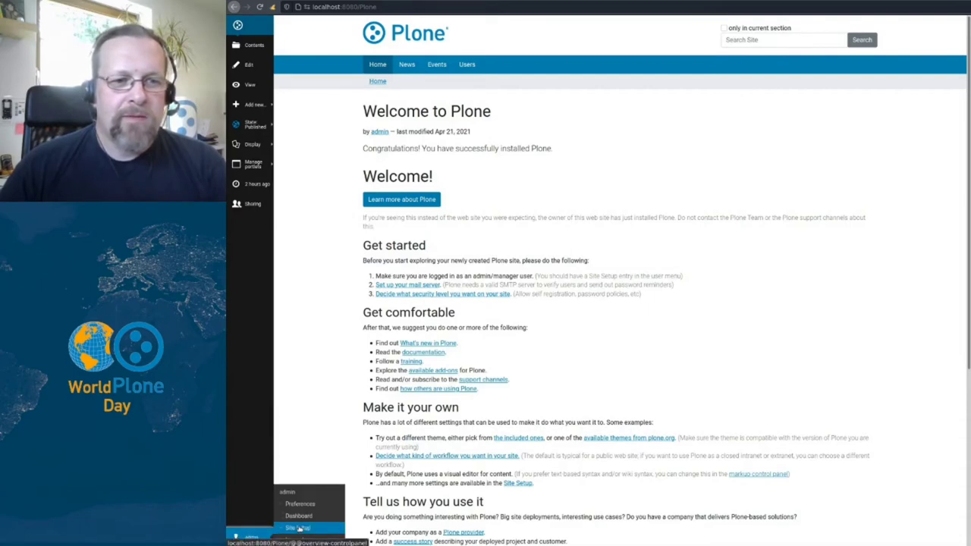
{"action": "left_click", "coordinate": [297, 527]}
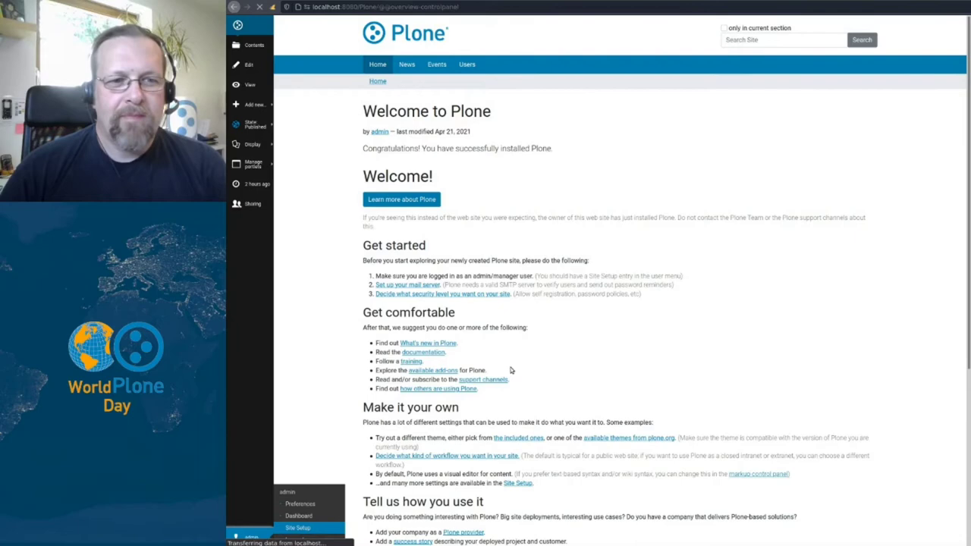
{"action": "left_click", "coordinate": [298, 528]}
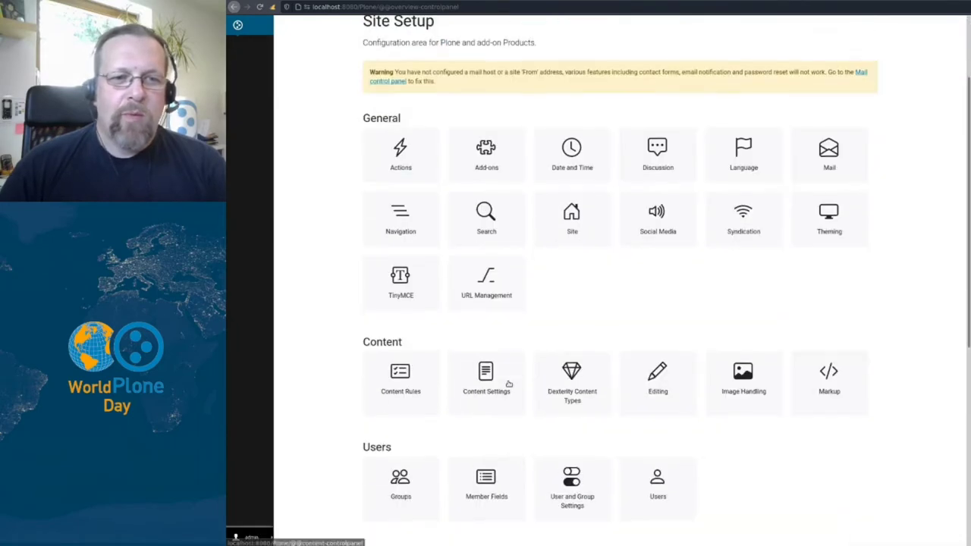
{"action": "scroll", "scroll_direction": "down", "scroll_amount": 3}
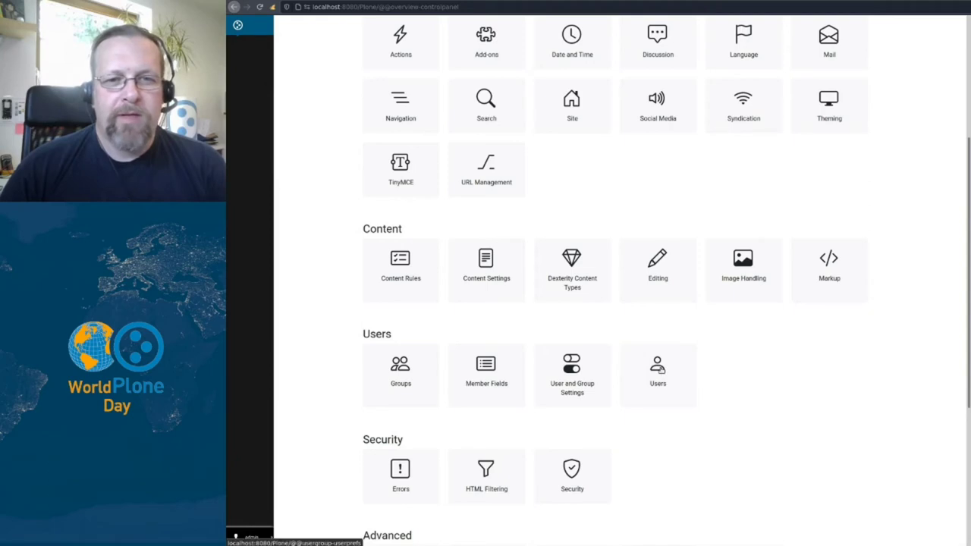
{"action": "left_click", "coordinate": [657, 375]}
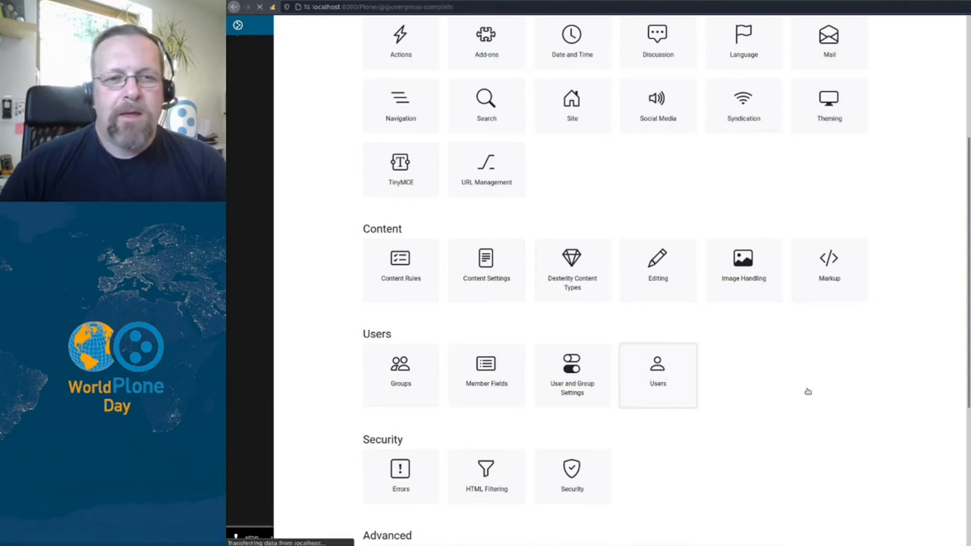
Grant John Testa the Editor and Contributor roles and apply the changes
{"action": "left_click", "coordinate": [658, 372]}
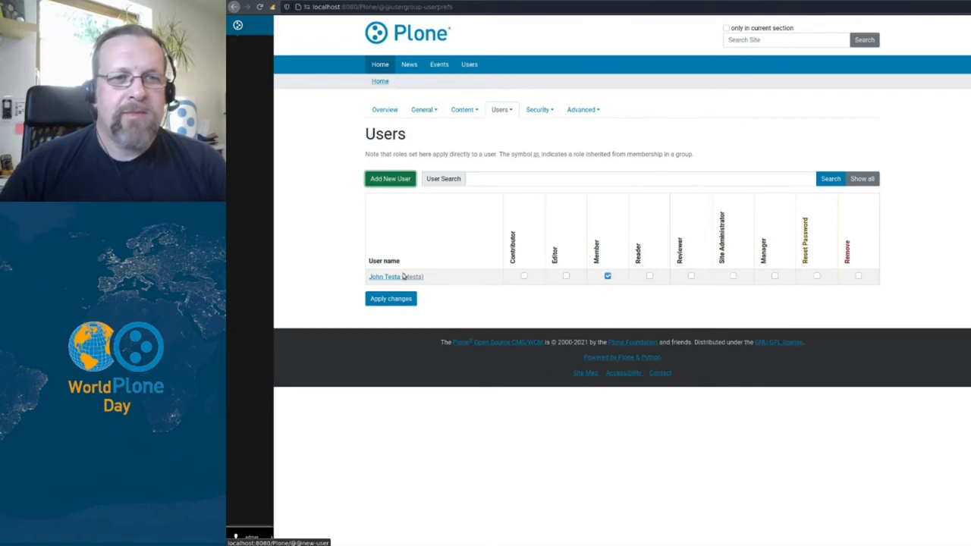
{"action": "mouse_move", "coordinate": [544, 301]}
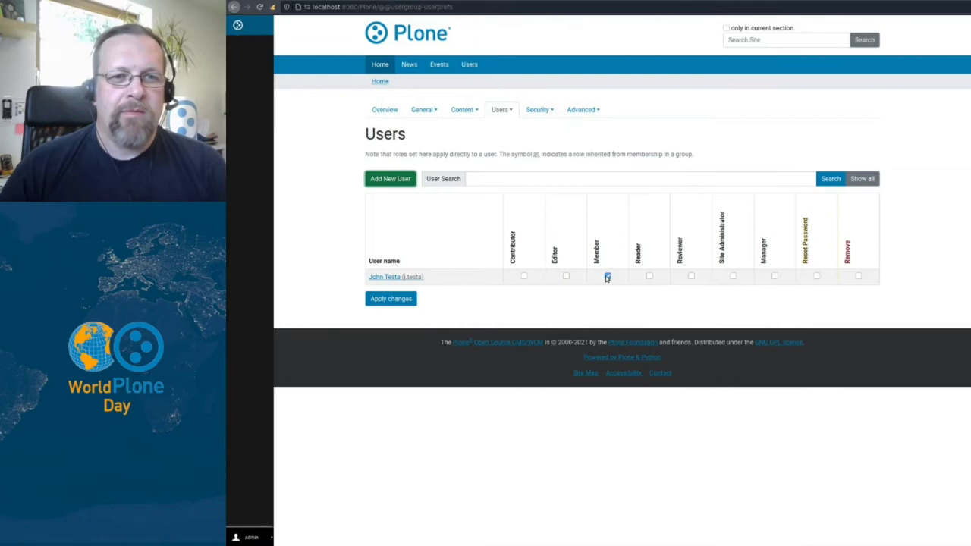
{"action": "left_click", "coordinate": [607, 275]}
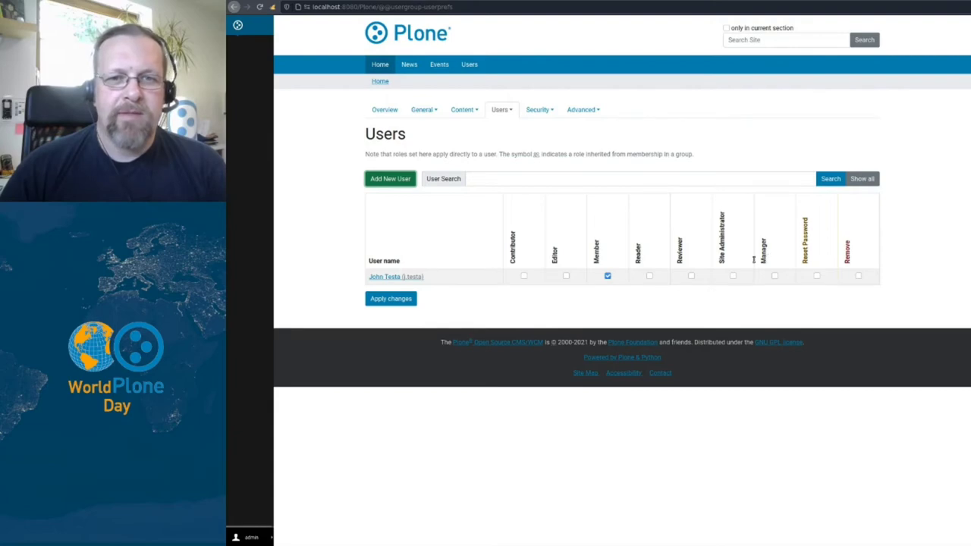
{"action": "mouse_move", "coordinate": [562, 274]}
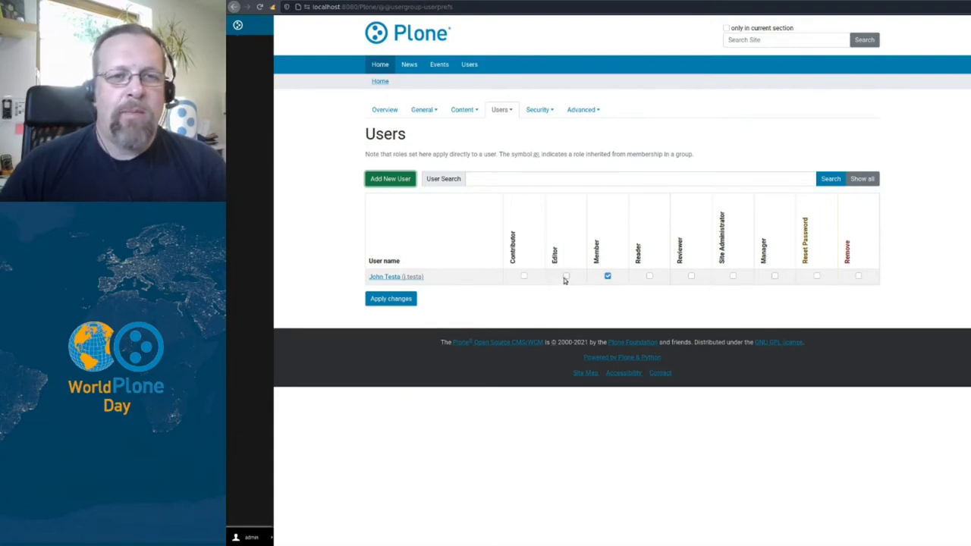
{"action": "left_click", "coordinate": [565, 275]}
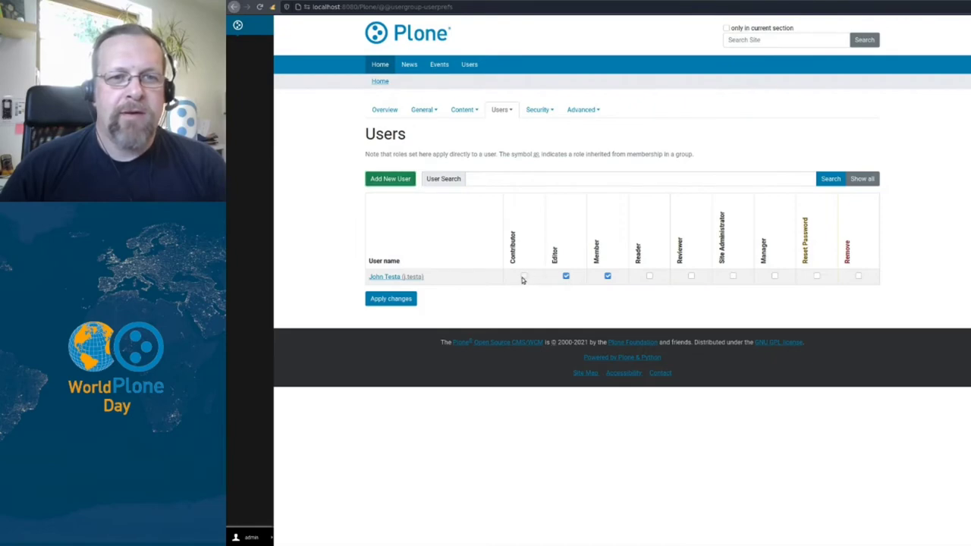
{"action": "left_click", "coordinate": [523, 276]}
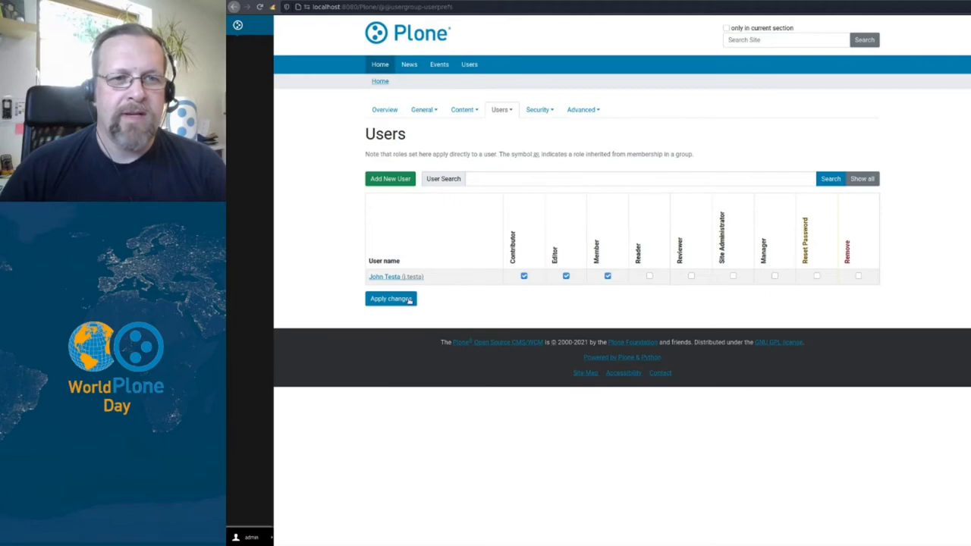
{"action": "left_click", "coordinate": [391, 298]}
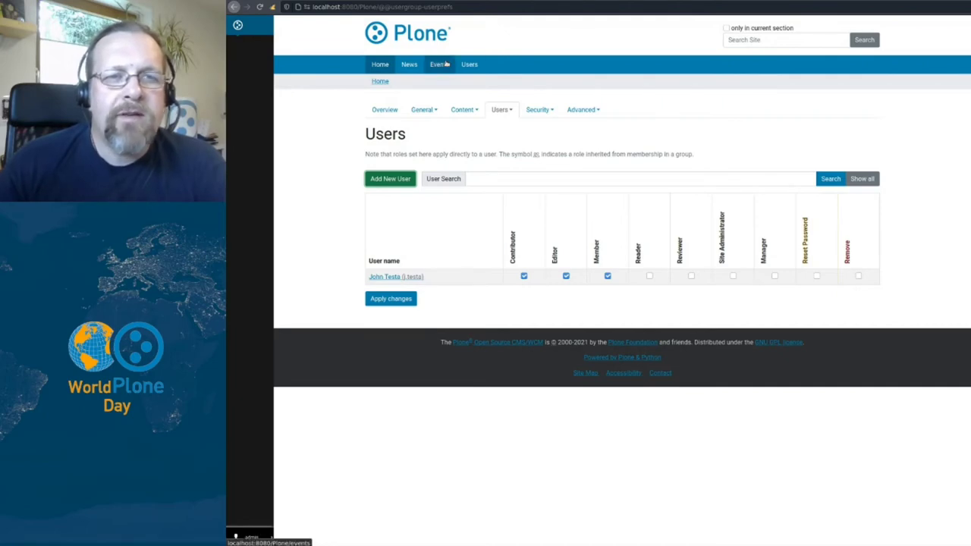
Go to the Events section and open its Sharing permissions page
{"action": "left_click", "coordinate": [390, 179]}
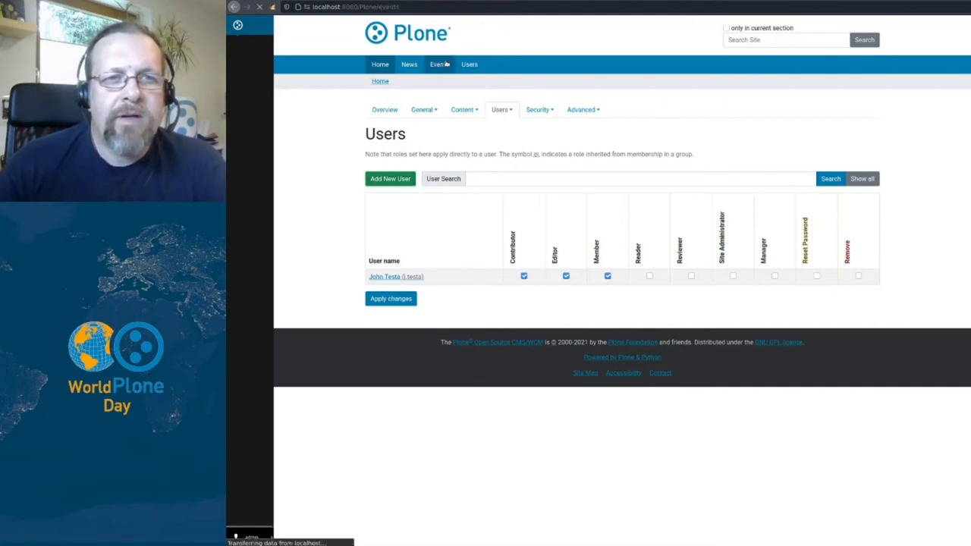
{"action": "left_click", "coordinate": [438, 64]}
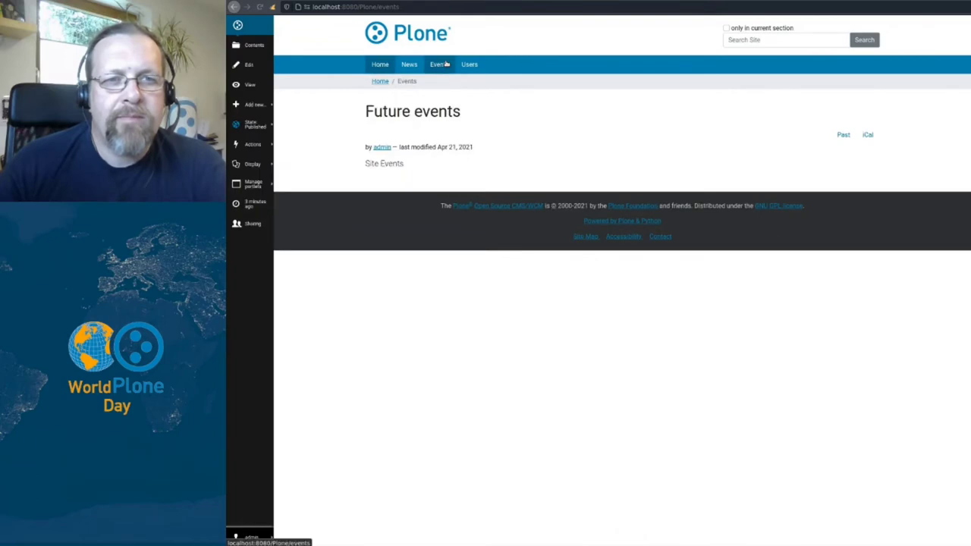
{"action": "mouse_move", "coordinate": [519, 138]}
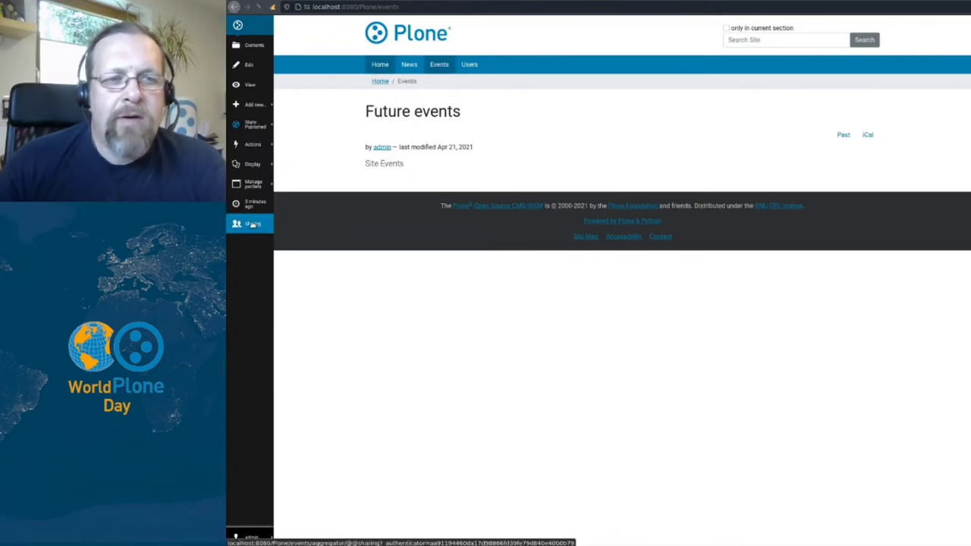
{"action": "left_click", "coordinate": [251, 223]}
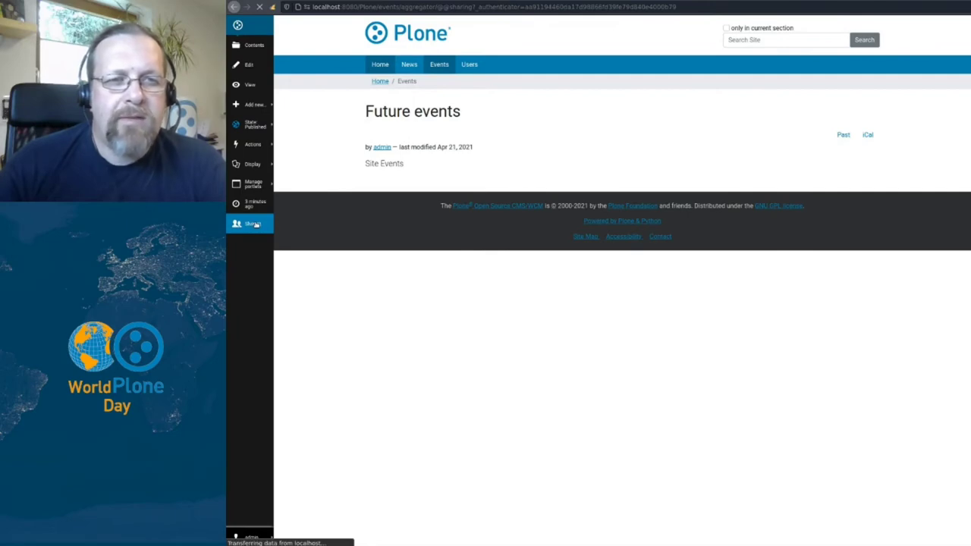
{"action": "left_click", "coordinate": [252, 223]}
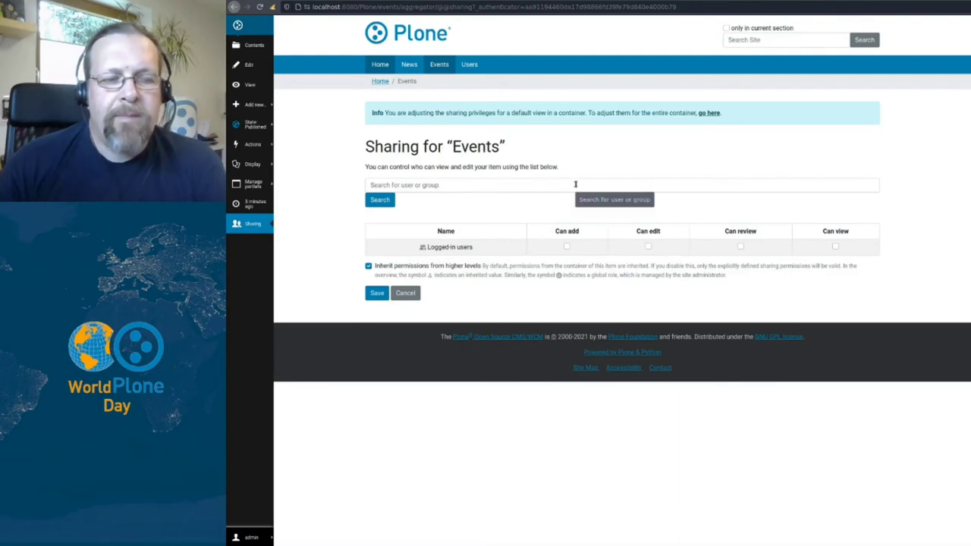
{"action": "type", "text": "john"}
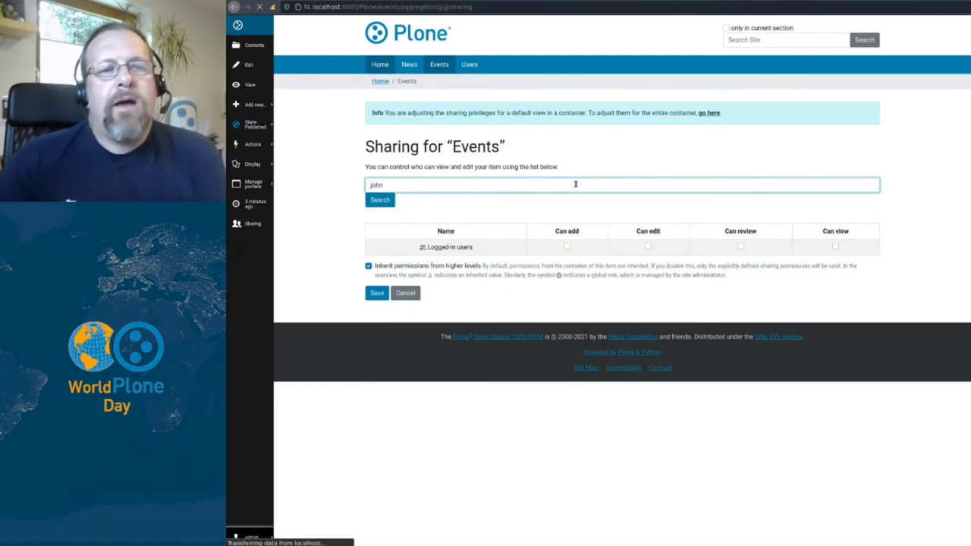
{"action": "left_click", "coordinate": [380, 200]}
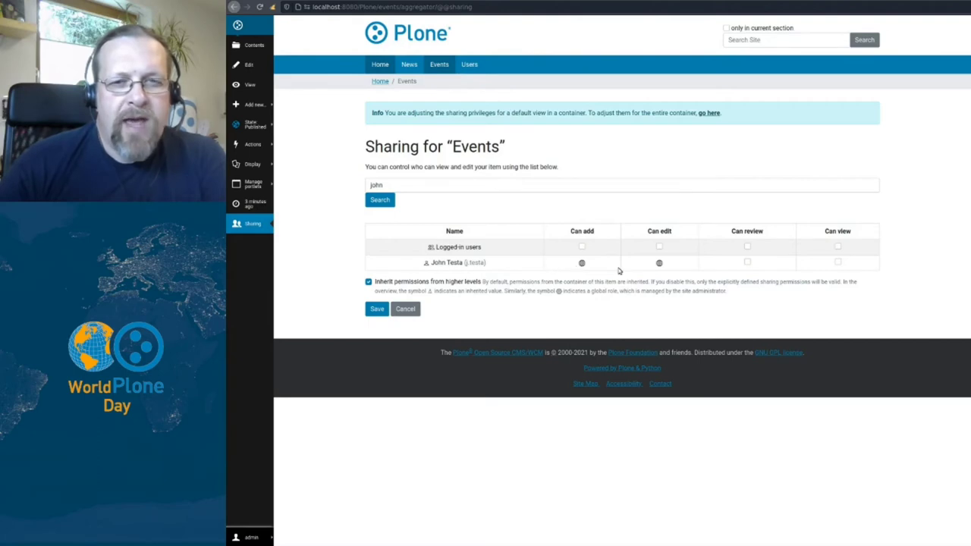
{"action": "mouse_move", "coordinate": [661, 267]}
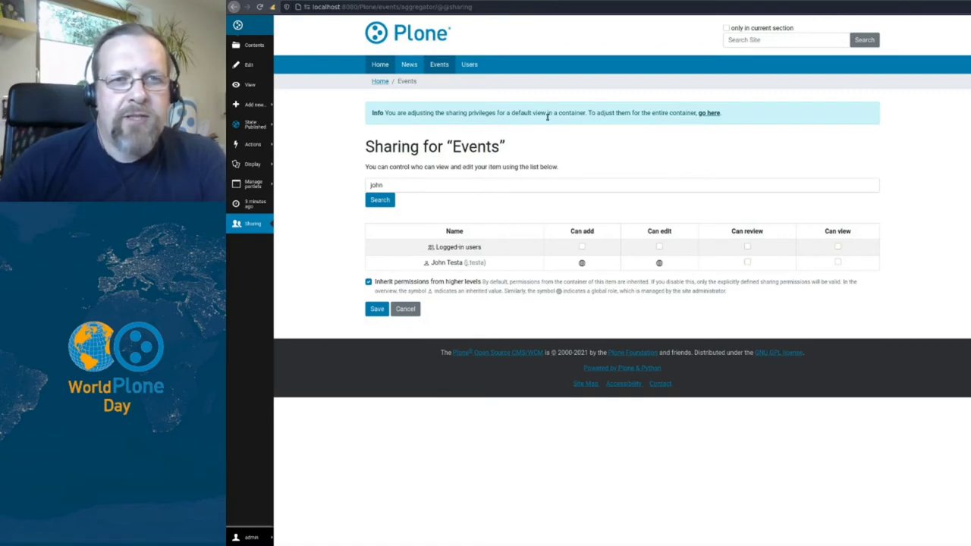
{"action": "mouse_move", "coordinate": [565, 113]}
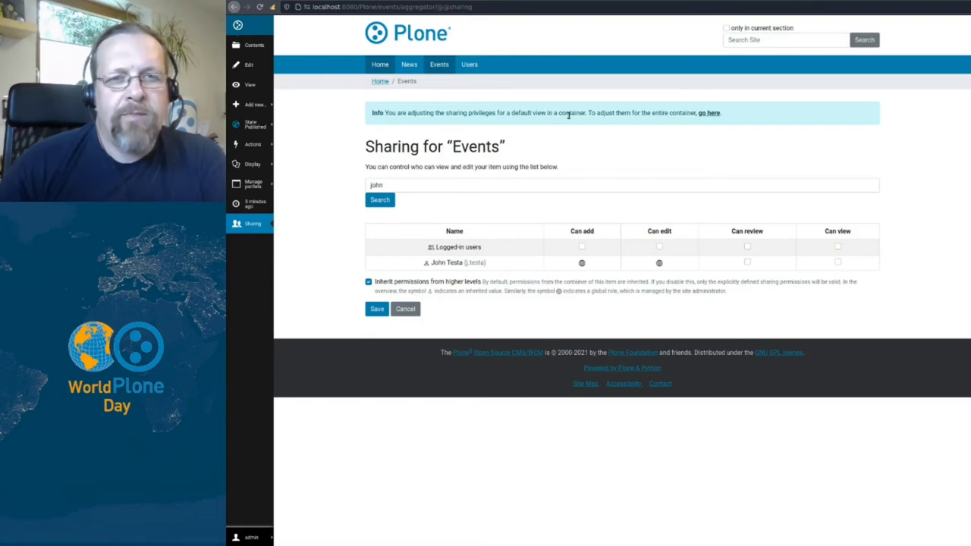
{"action": "mouse_move", "coordinate": [669, 121]}
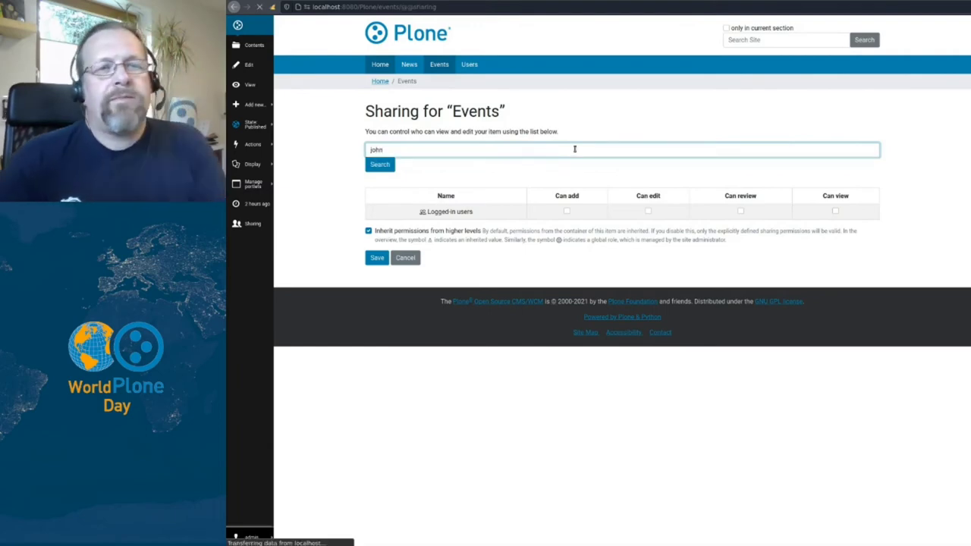
Find John on the Events folder sharing page and save his review permission
{"action": "left_click", "coordinate": [380, 165]}
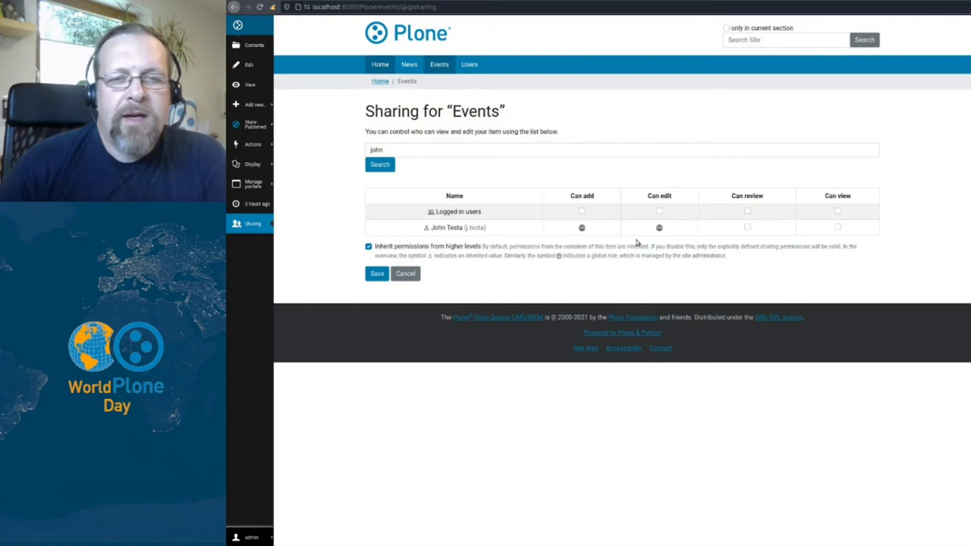
{"action": "left_click", "coordinate": [748, 227]}
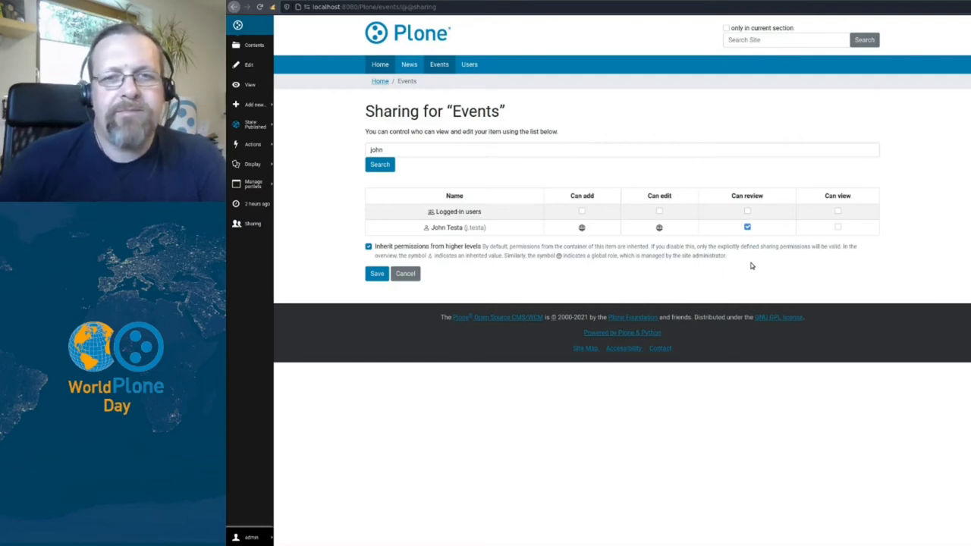
{"action": "mouse_move", "coordinate": [571, 284]}
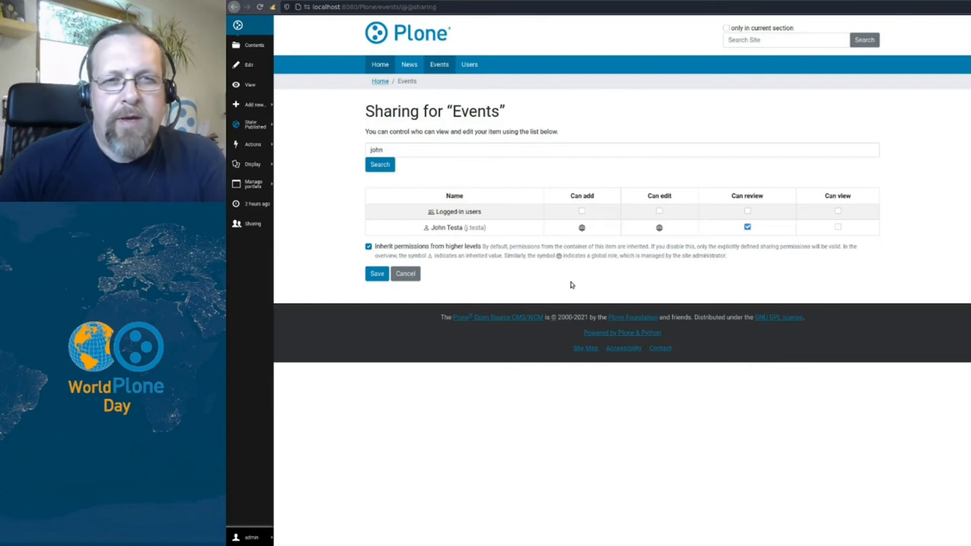
{"action": "mouse_move", "coordinate": [489, 276]}
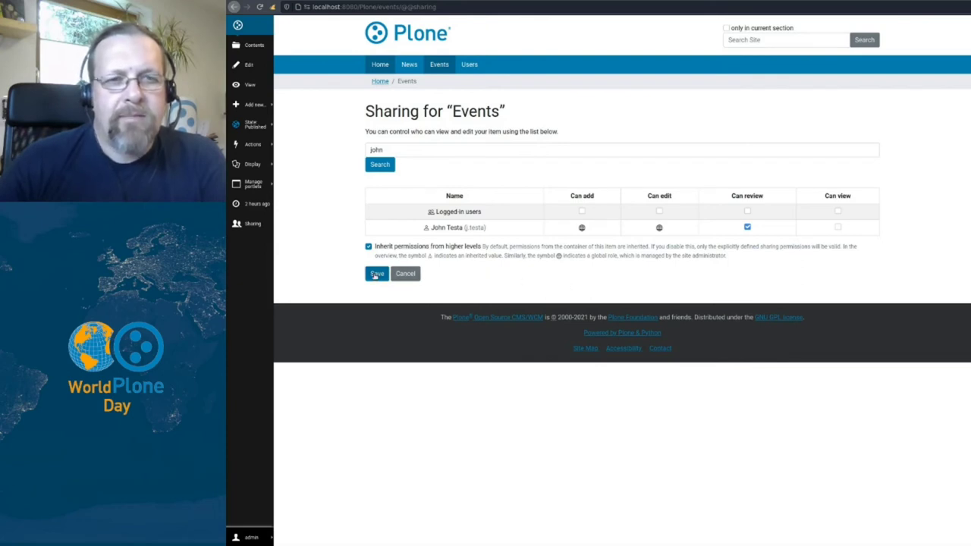
{"action": "left_click", "coordinate": [376, 274]}
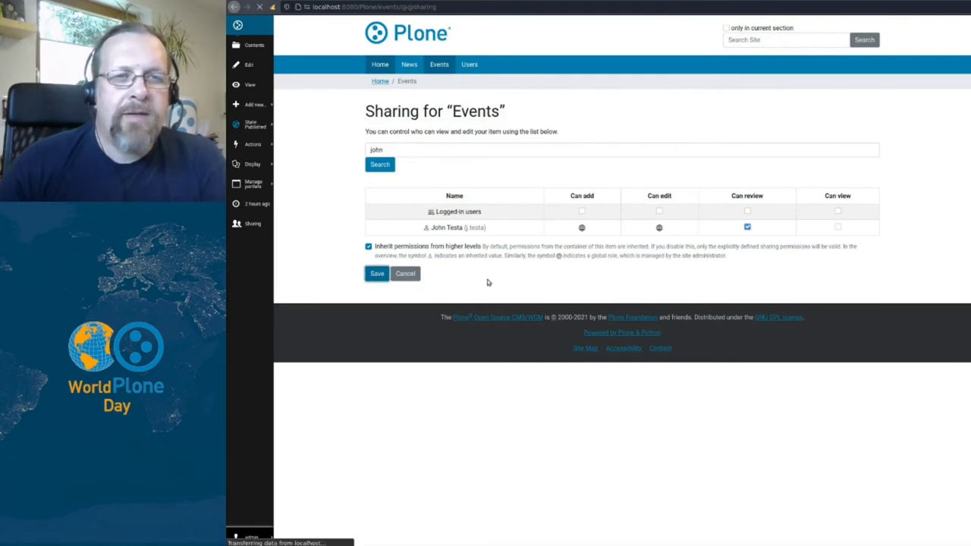
{"action": "left_click", "coordinate": [377, 273]}
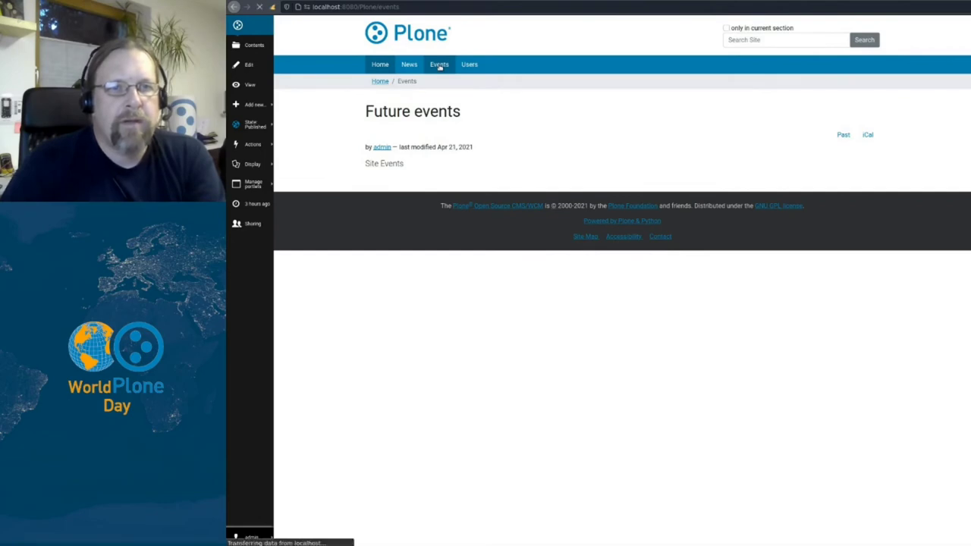
{"action": "mouse_move", "coordinate": [458, 77]}
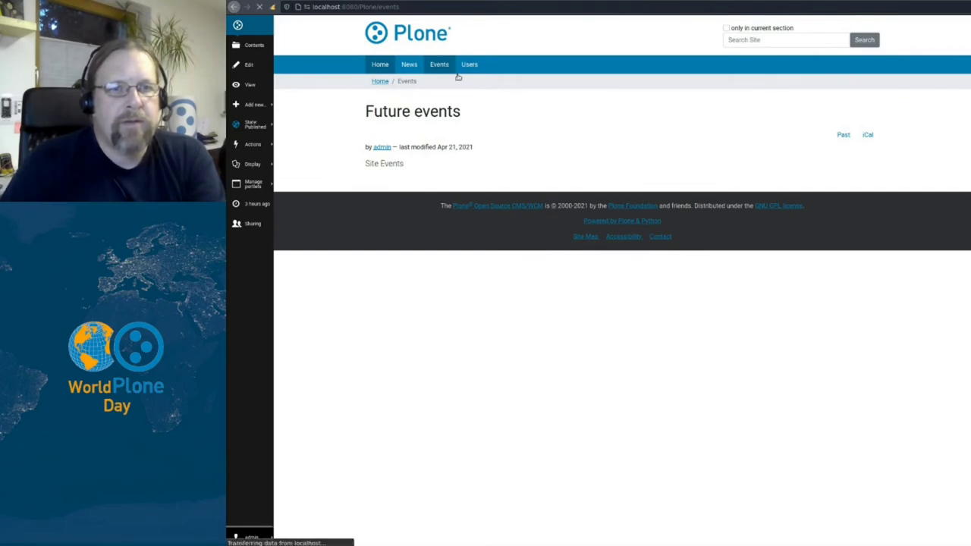
Add and save a new event titled 'WPD' starting April 28, 2021
{"action": "left_click", "coordinate": [254, 104]}
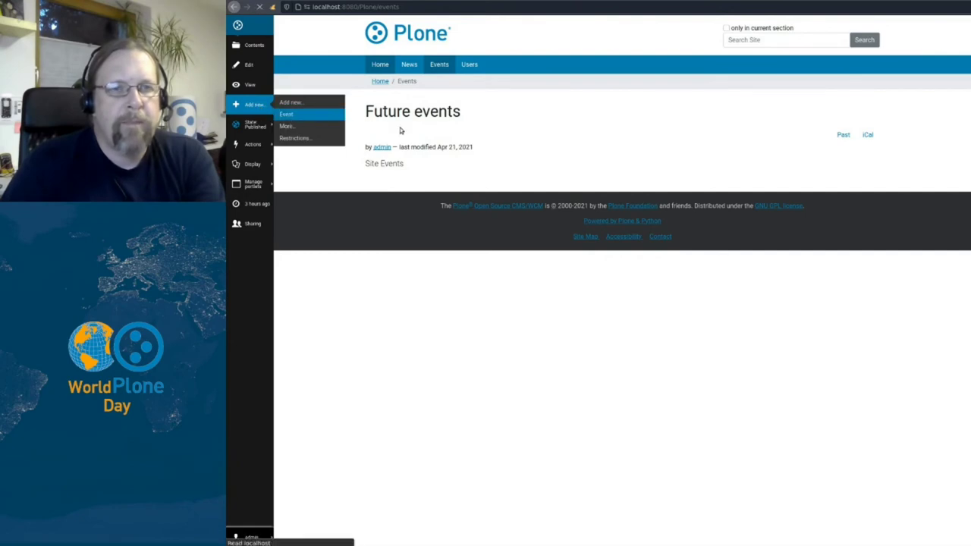
{"action": "left_click", "coordinate": [287, 113]}
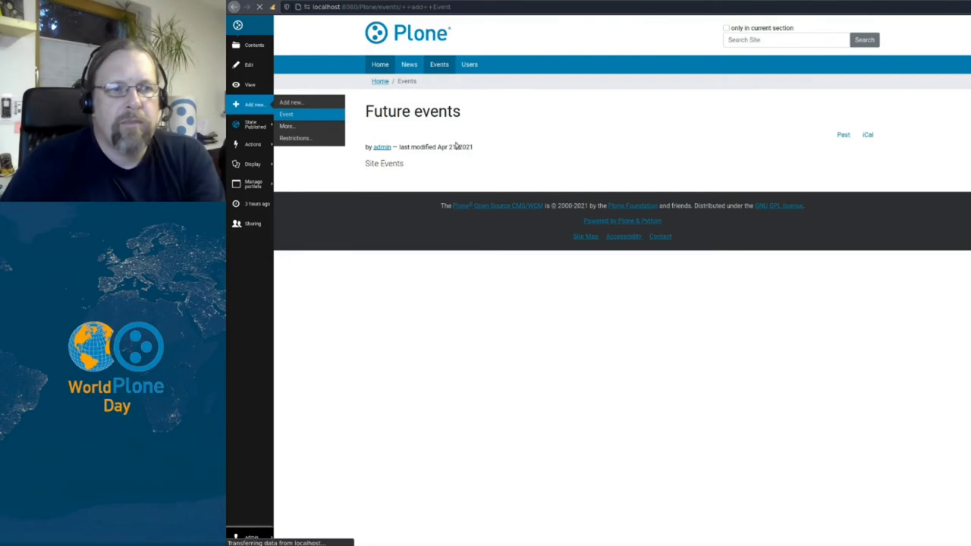
{"action": "left_click", "coordinate": [286, 114]}
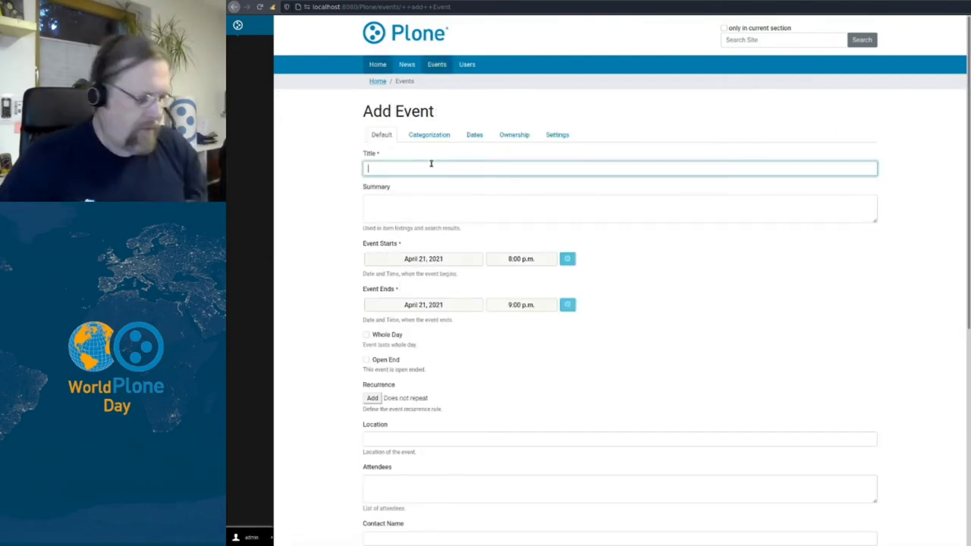
{"action": "type", "text": "WPD"}
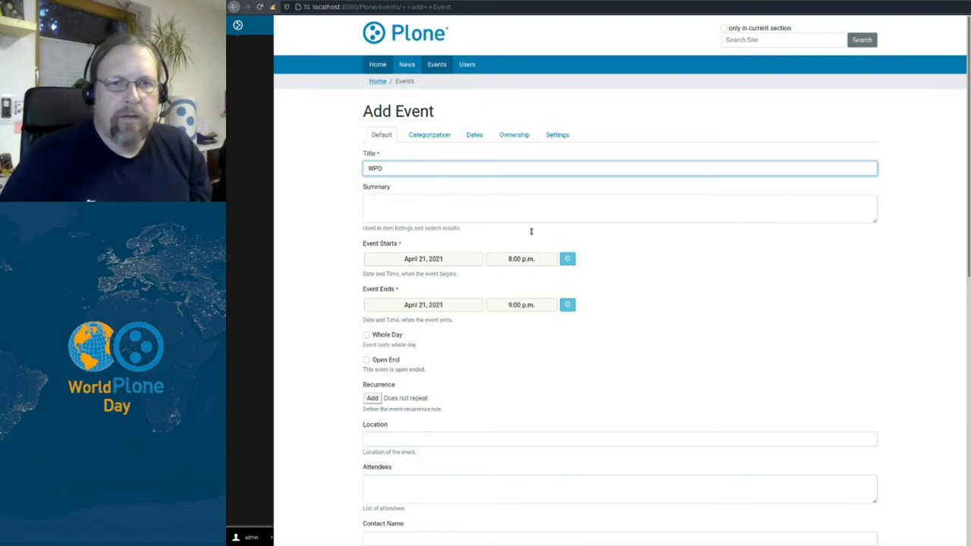
{"action": "left_click", "coordinate": [422, 259]}
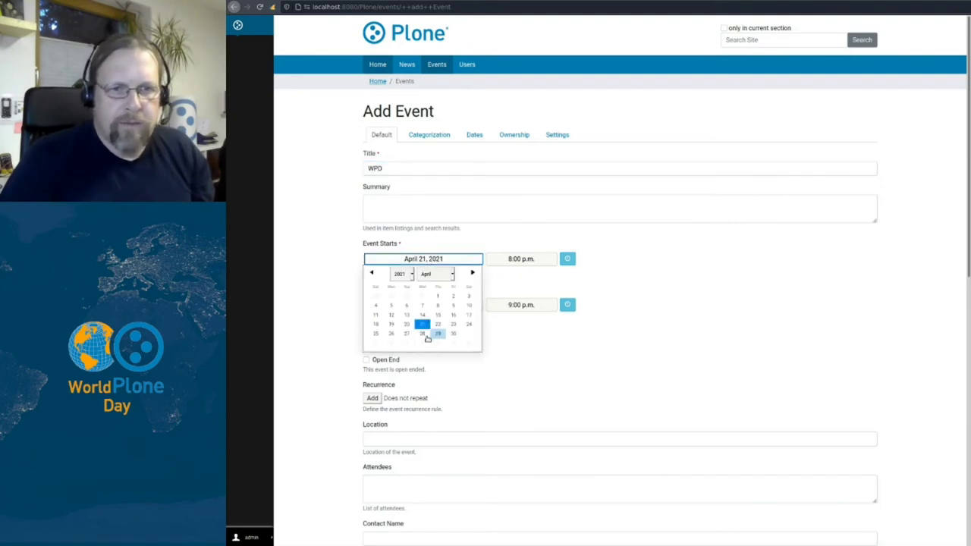
{"action": "left_click", "coordinate": [423, 334]}
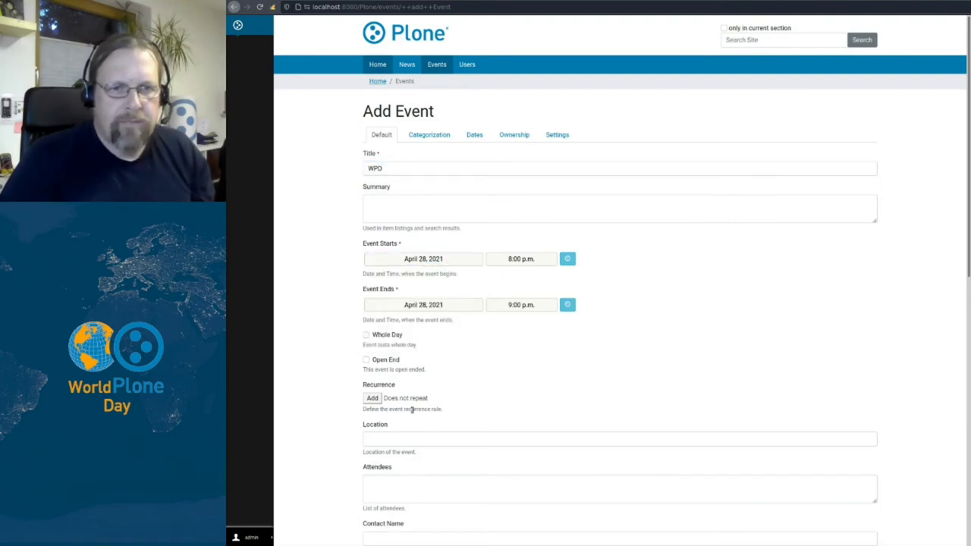
{"action": "scroll", "scroll_direction": "down", "scroll_amount": 3}
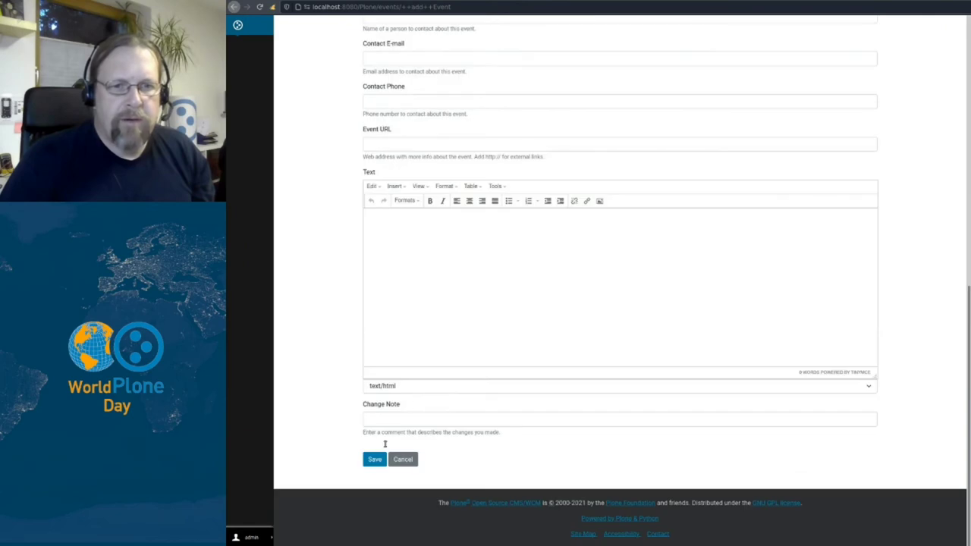
{"action": "left_click", "coordinate": [374, 459]}
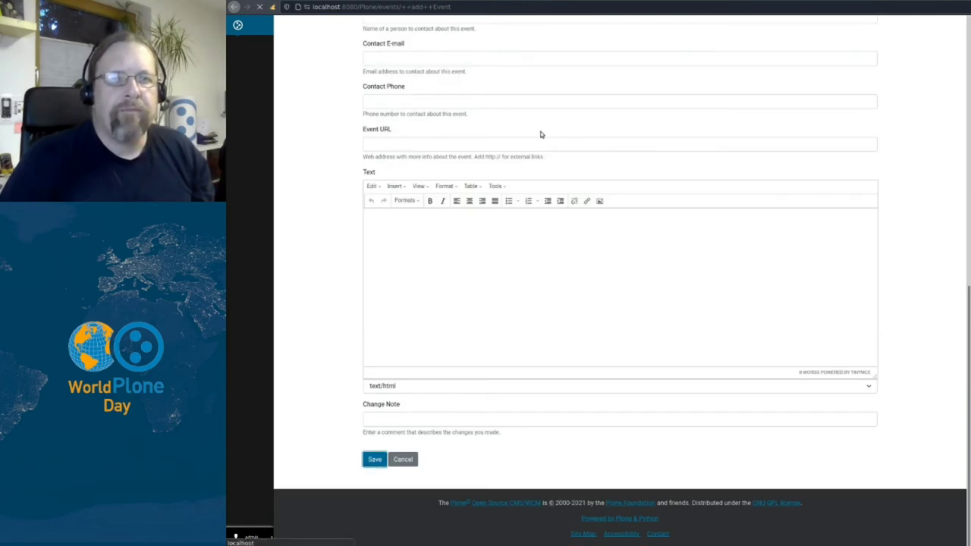
{"action": "left_click", "coordinate": [375, 459]}
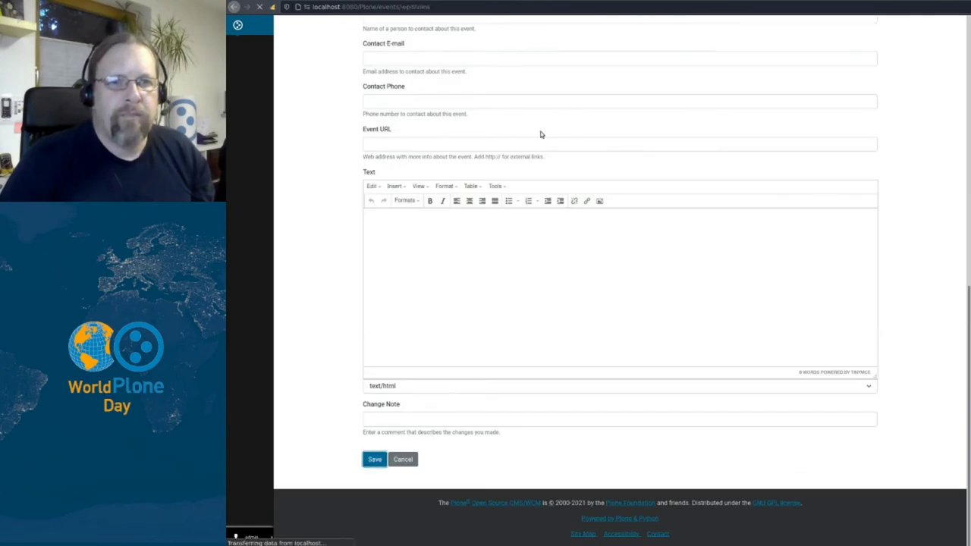
{"action": "left_click", "coordinate": [374, 459]}
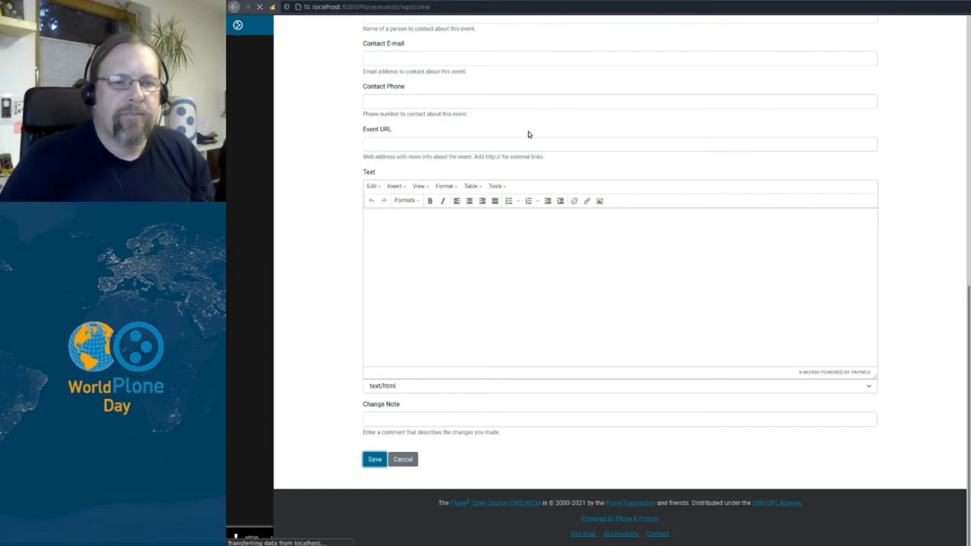
{"action": "left_click", "coordinate": [374, 459]}
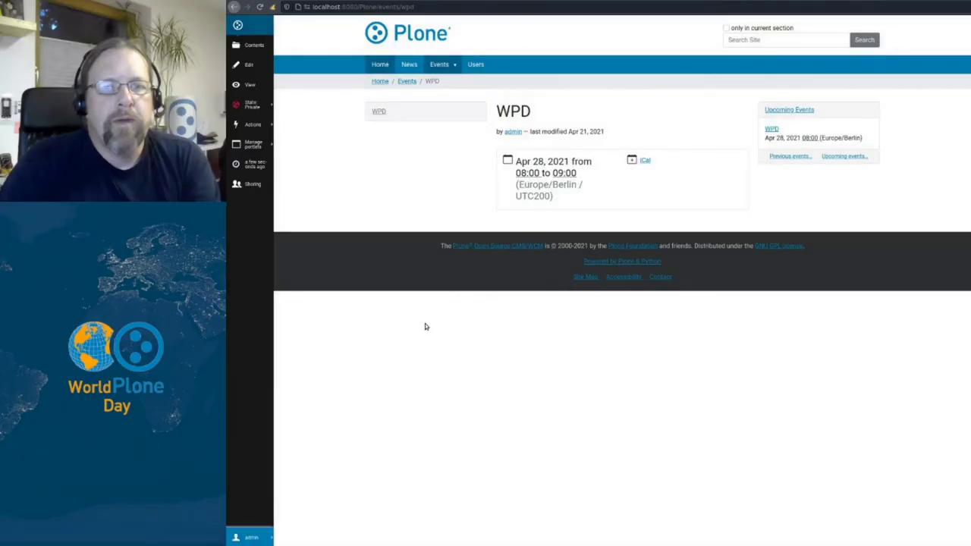
Submit the WPD event for publication from the State menu
{"action": "left_click", "coordinate": [252, 104]}
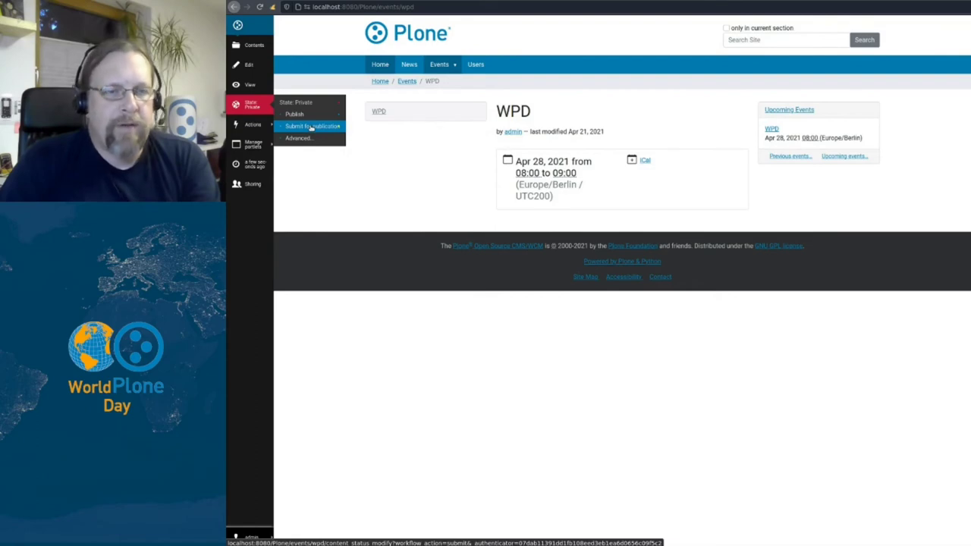
{"action": "left_click", "coordinate": [312, 126]}
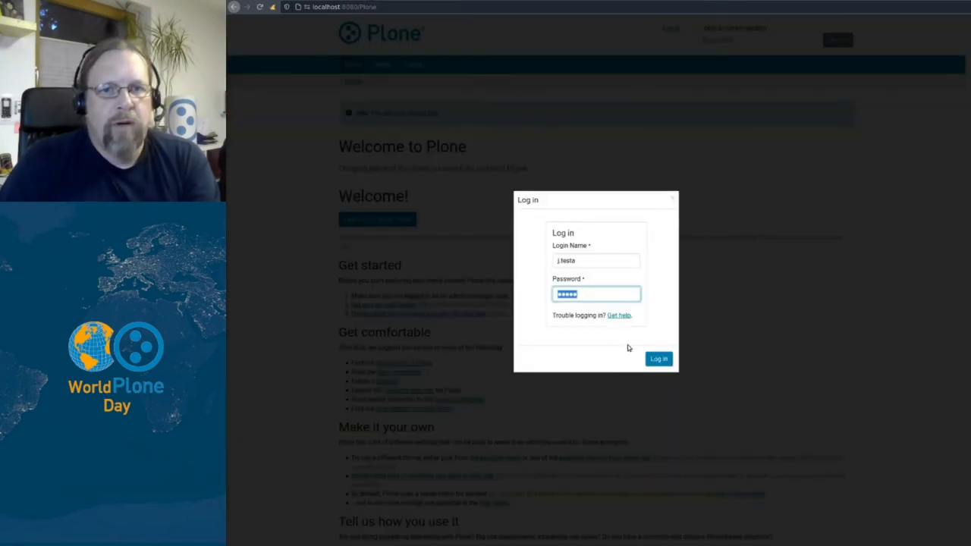
Log in as John Testa and open the WPD event in Events
{"action": "left_click", "coordinate": [658, 358]}
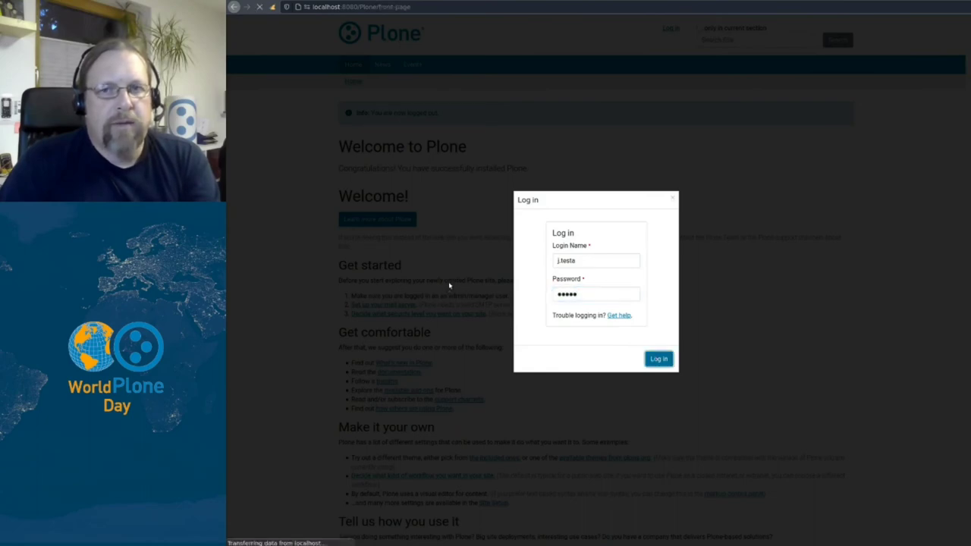
{"action": "left_click", "coordinate": [658, 358]}
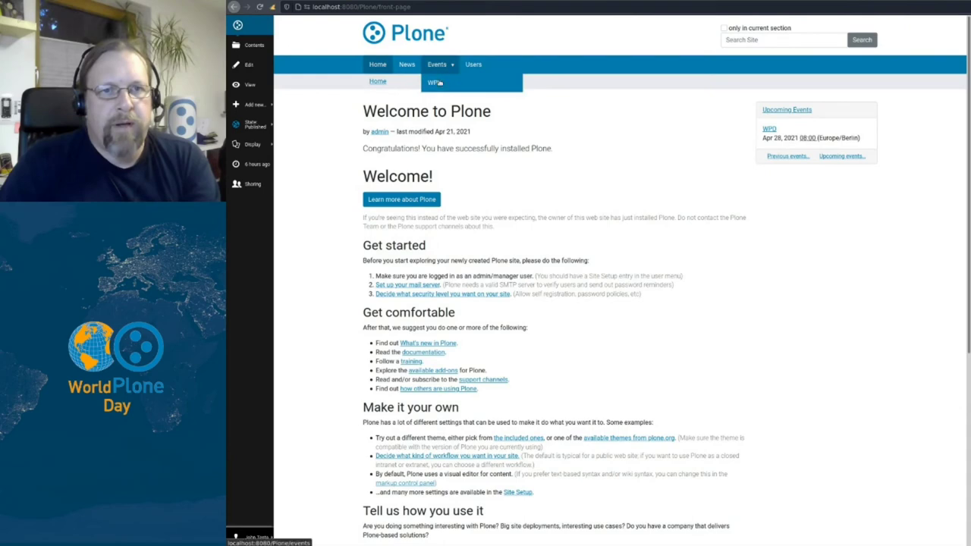
{"action": "left_click", "coordinate": [435, 82]}
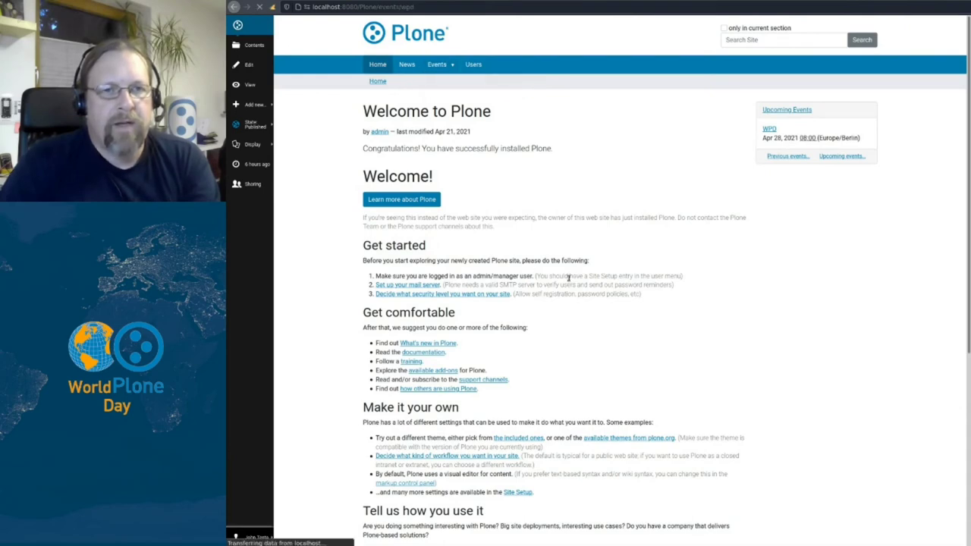
{"action": "left_click", "coordinate": [769, 129]}
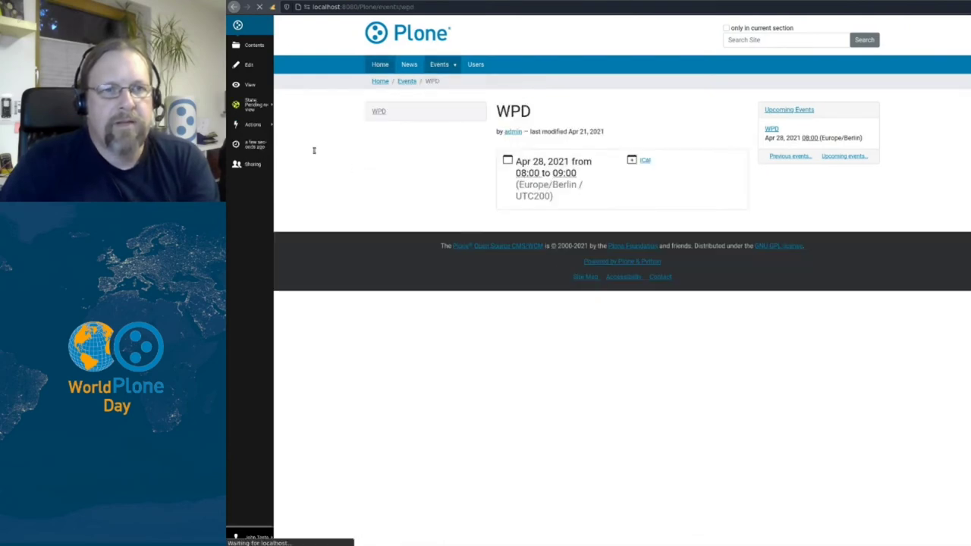
{"action": "mouse_move", "coordinate": [251, 104]}
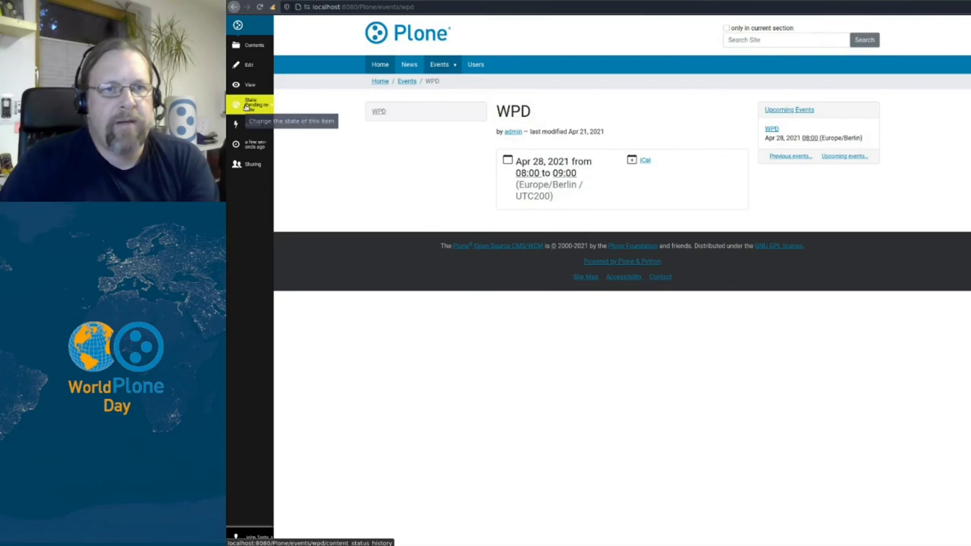
Publish the pending WPD event from the State menu
{"action": "left_click", "coordinate": [251, 104]}
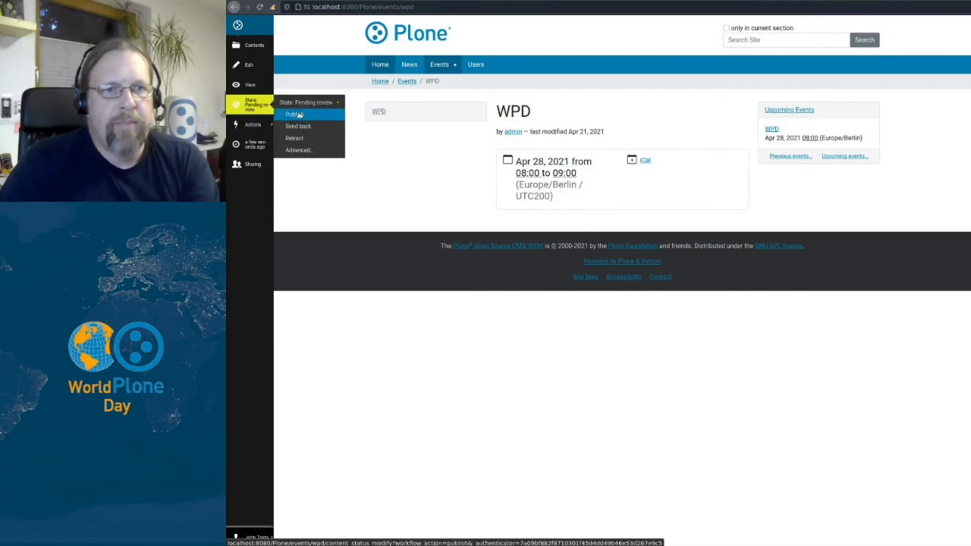
{"action": "left_click", "coordinate": [295, 114]}
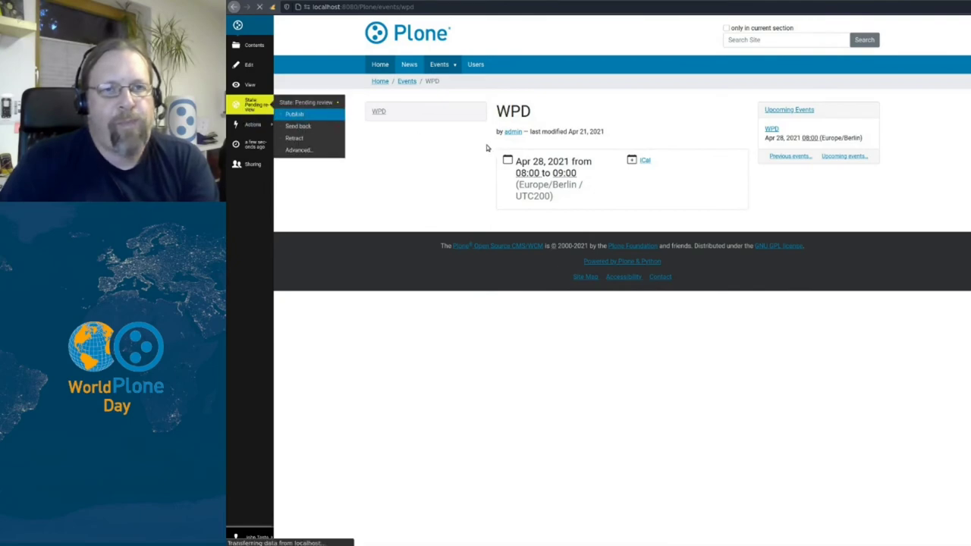
{"action": "left_click", "coordinate": [294, 113]}
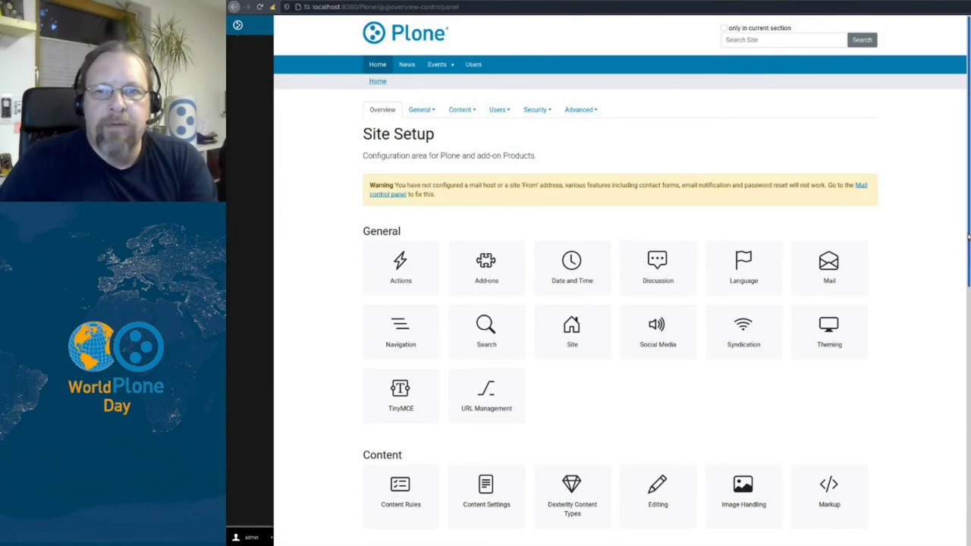
Open the Management Interface, navigate to events/wpd and view its Security tab
{"action": "scroll", "scroll_direction": "down", "scroll_amount": 3}
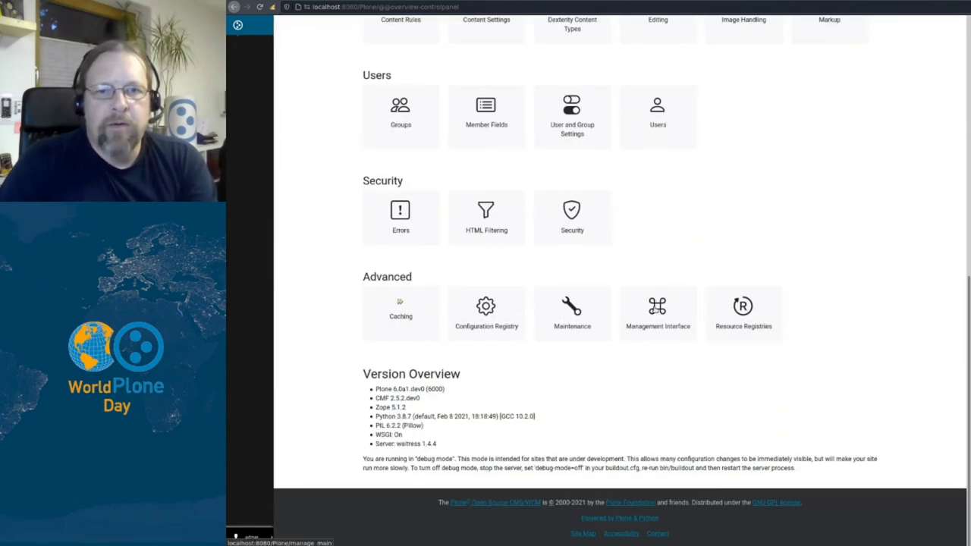
{"action": "left_click", "coordinate": [657, 313]}
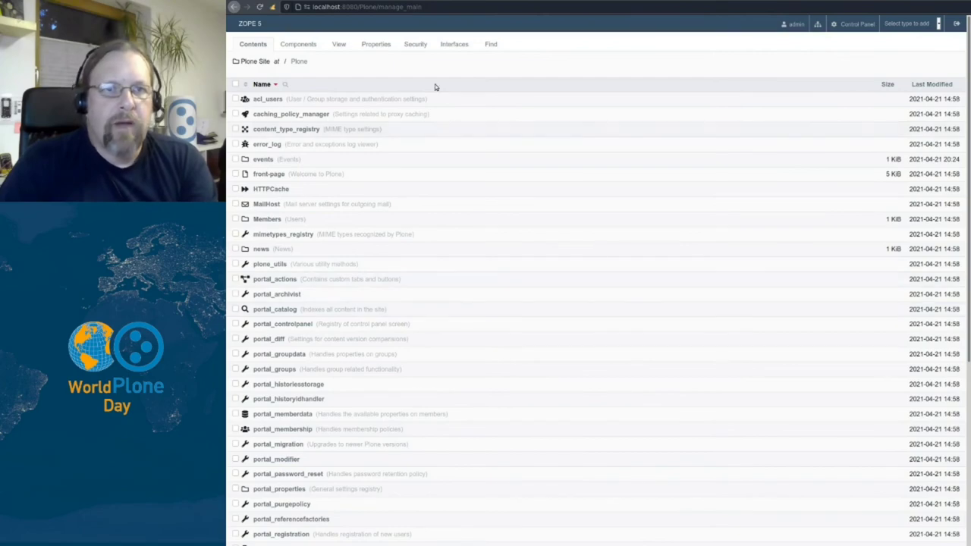
{"action": "scroll", "scroll_direction": "down", "scroll_amount": 3}
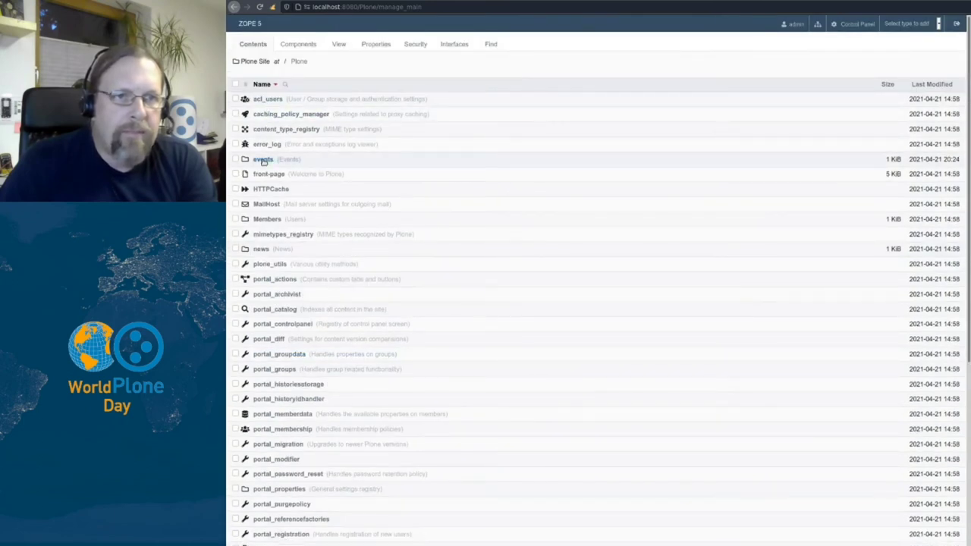
{"action": "left_click", "coordinate": [263, 159]}
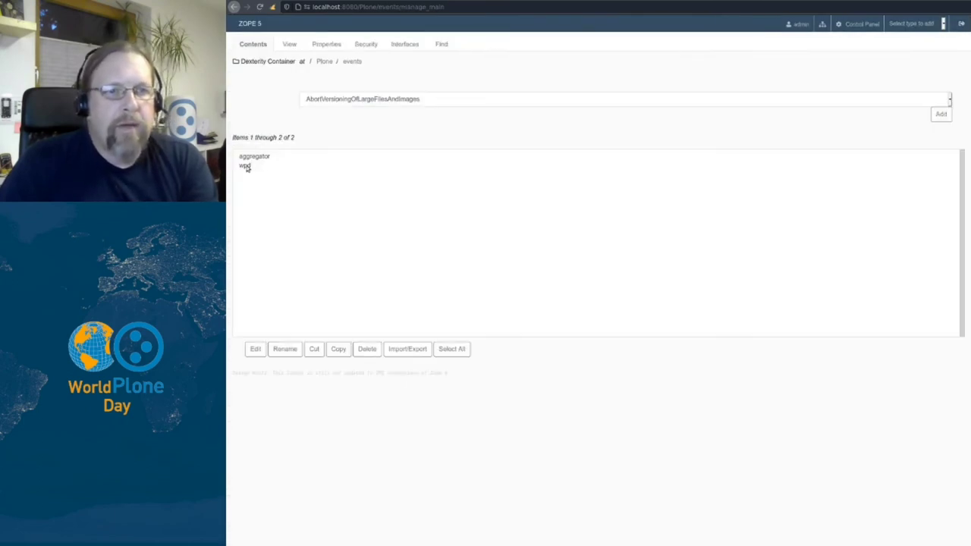
{"action": "left_click", "coordinate": [244, 165]}
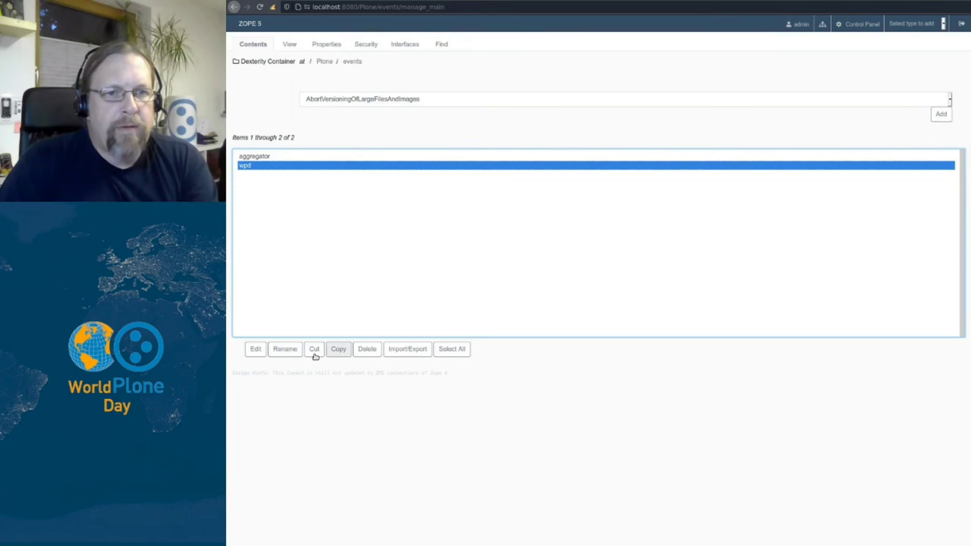
{"action": "left_click", "coordinate": [244, 165]}
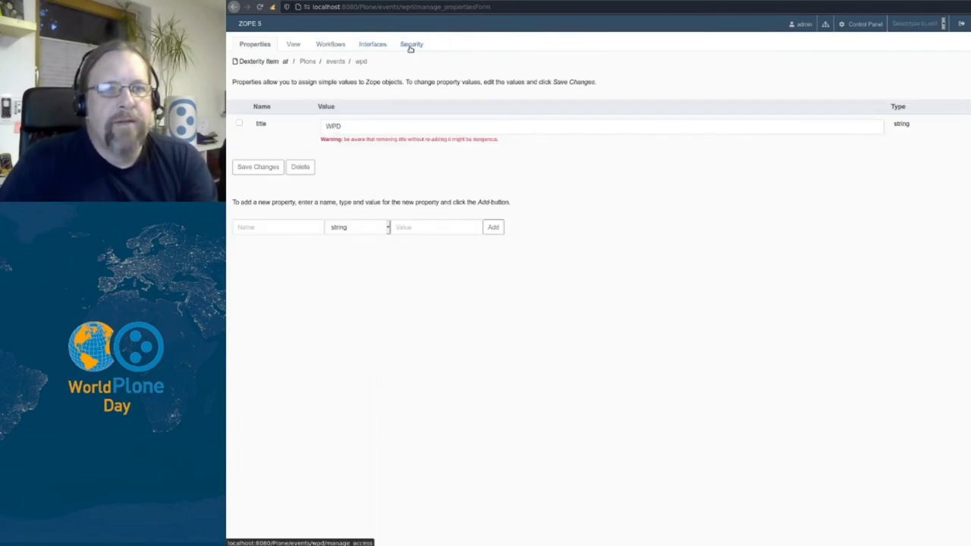
{"action": "left_click", "coordinate": [410, 43]}
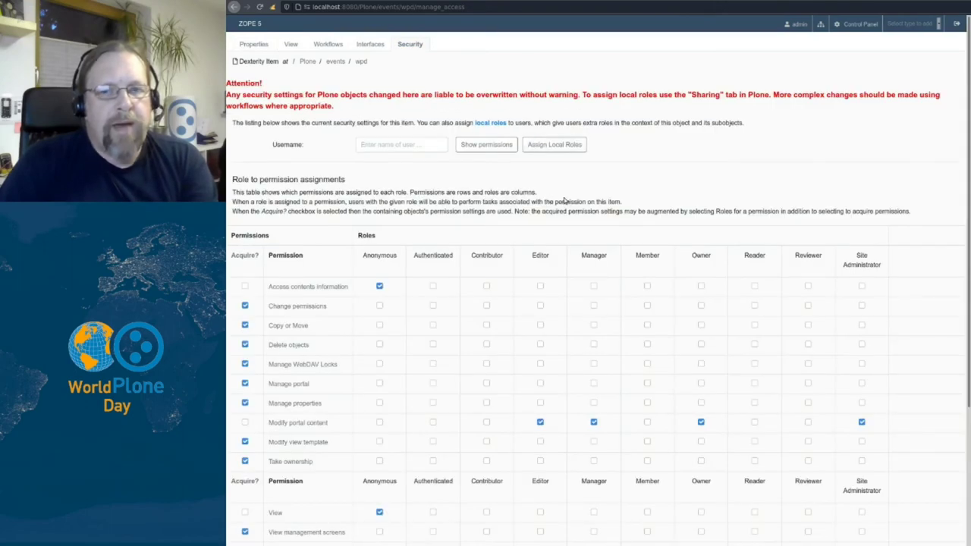
Scroll the wpd Security table to the View row granted to Anonymous
{"action": "scroll", "scroll_direction": "down", "scroll_amount": 3}
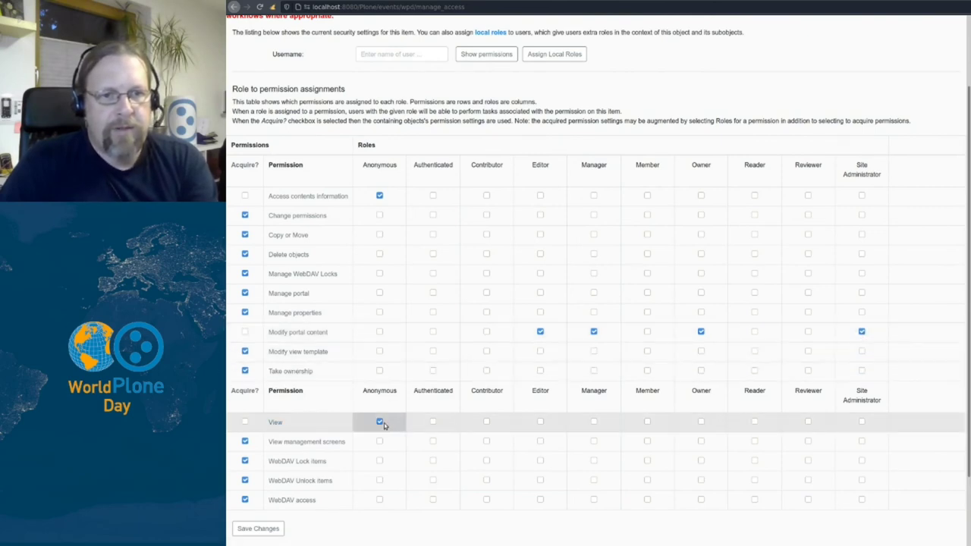
{"action": "mouse_move", "coordinate": [379, 422]}
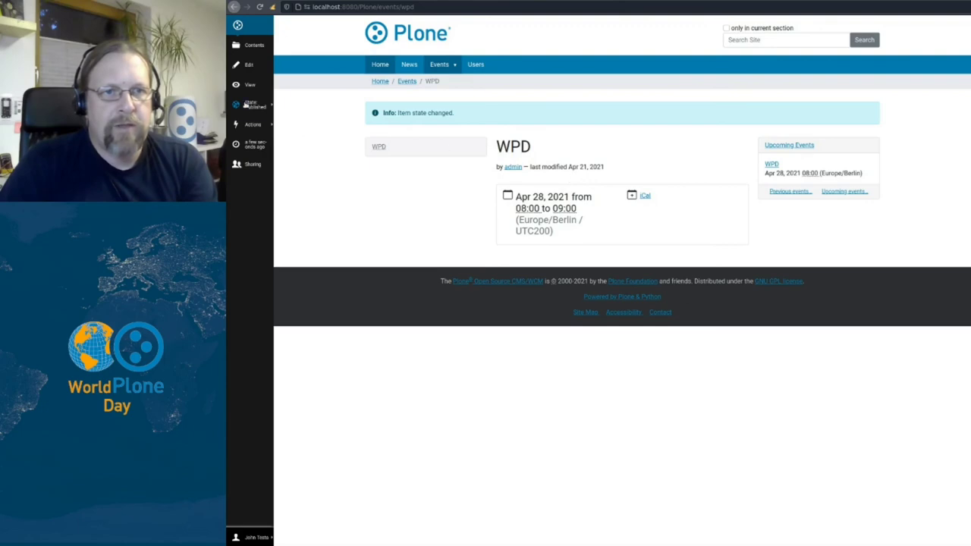
Retract the published WPD event from its State menu, removing Anonymous View permission
{"action": "left_click", "coordinate": [253, 104]}
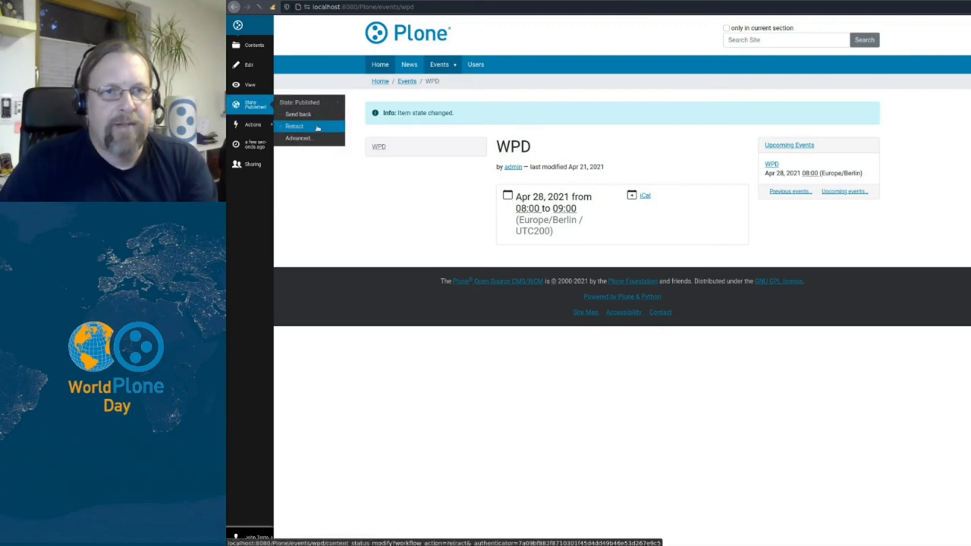
{"action": "left_click", "coordinate": [295, 125]}
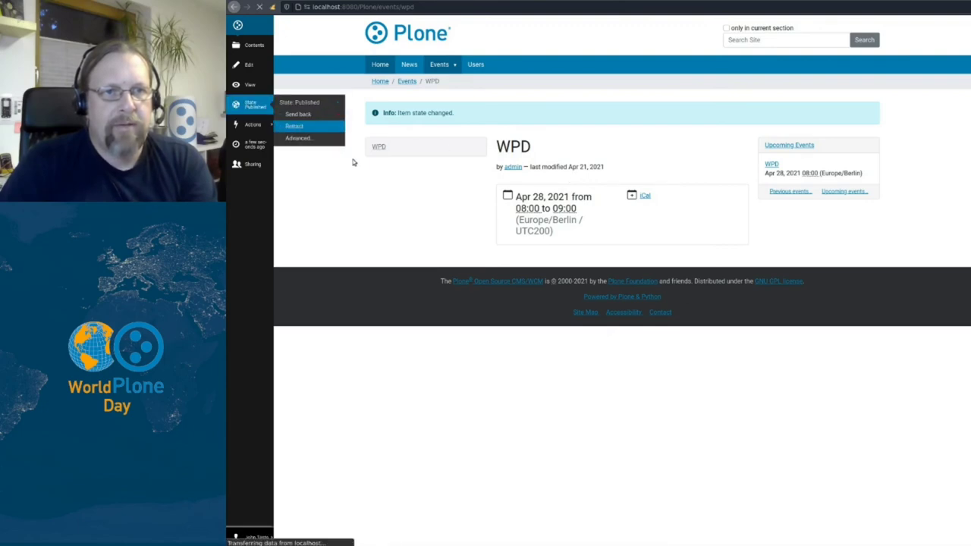
{"action": "left_click", "coordinate": [294, 125]}
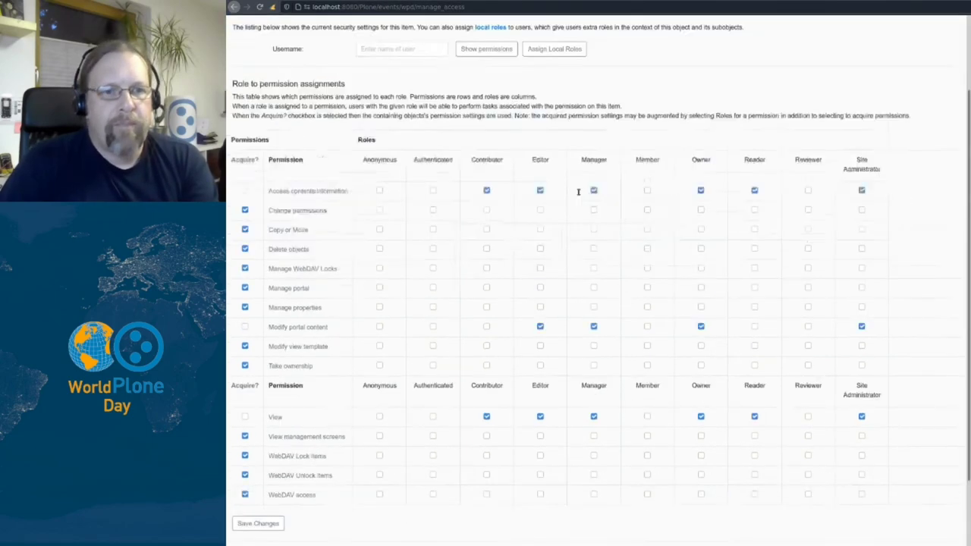
{"action": "scroll", "scroll_direction": "down", "scroll_amount": 3}
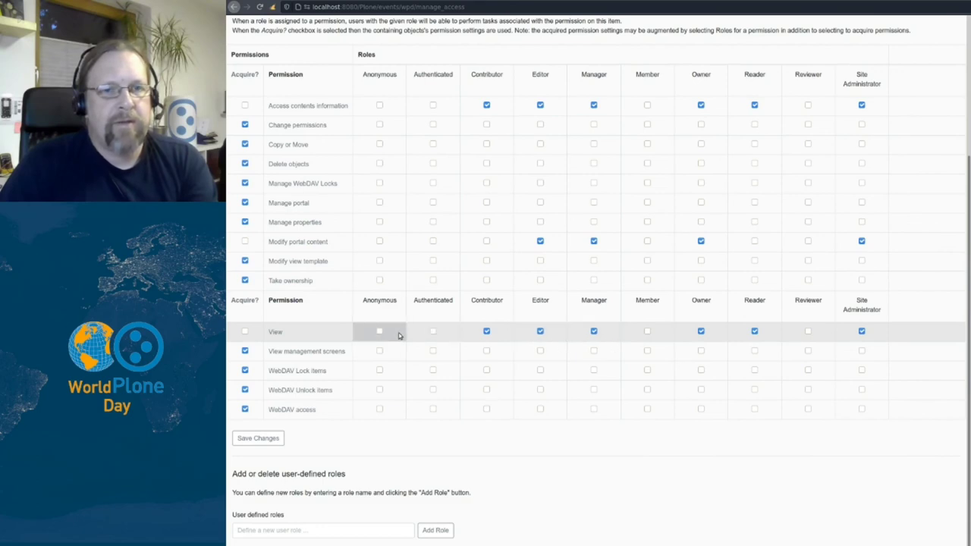
{"action": "mouse_move", "coordinate": [380, 331]}
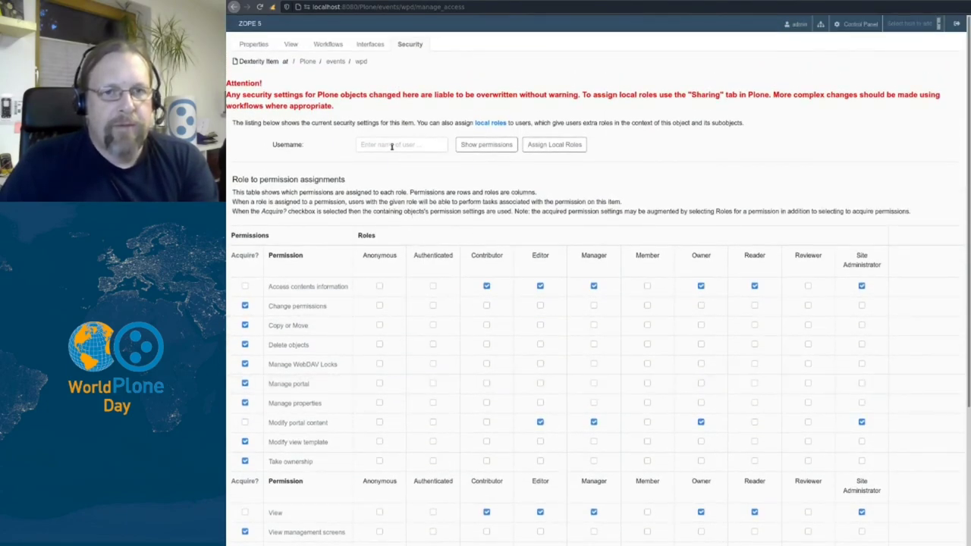
{"action": "left_click", "coordinate": [400, 144]}
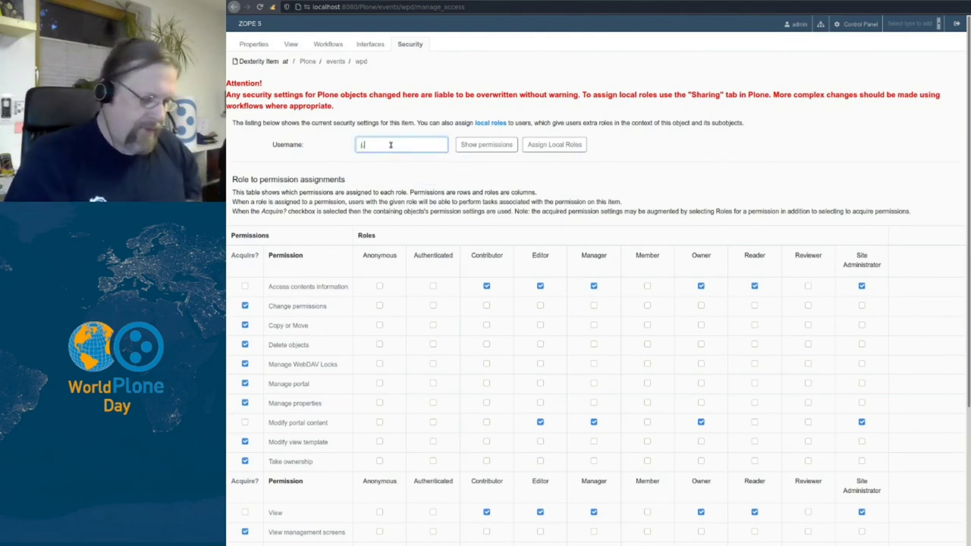
{"action": "type", "text": "j.testa"}
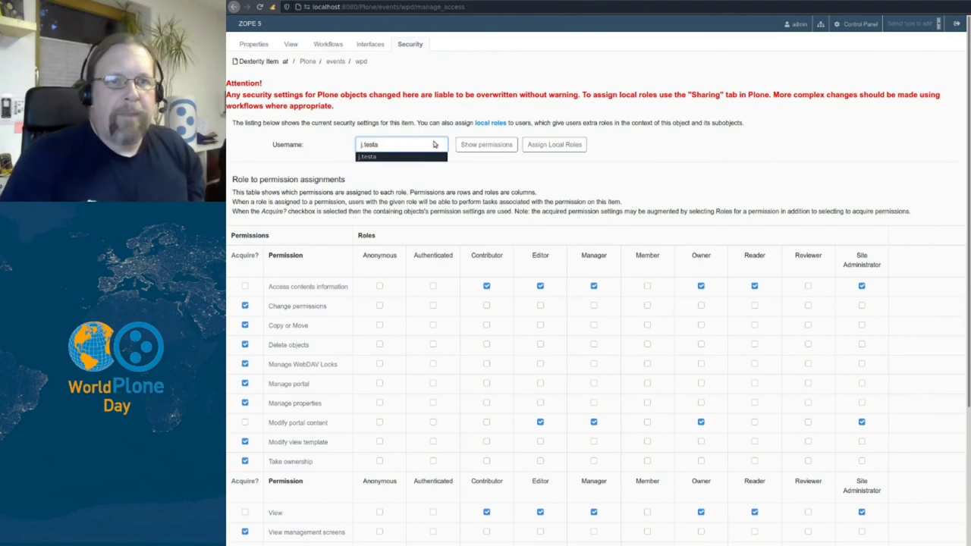
{"action": "left_click", "coordinate": [487, 144]}
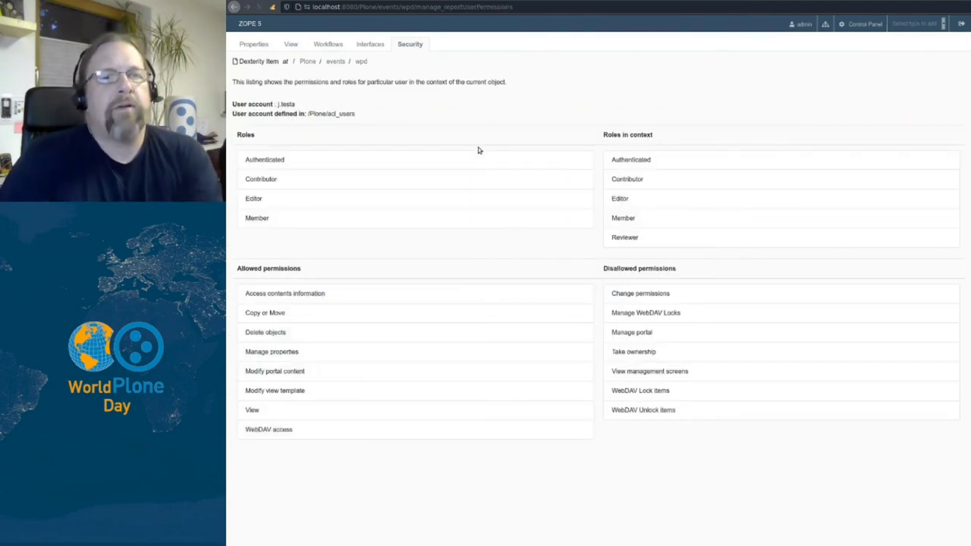
{"action": "mouse_move", "coordinate": [482, 208]}
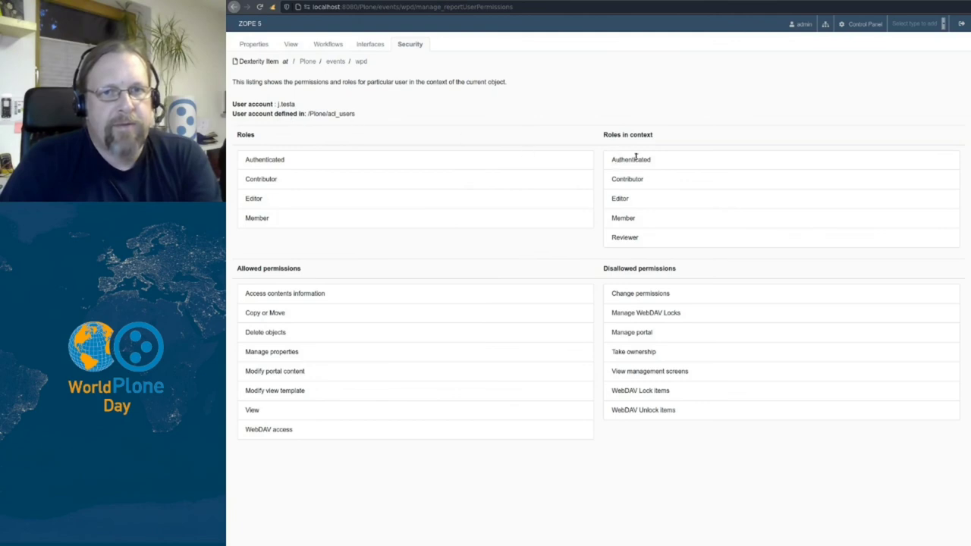
{"action": "mouse_move", "coordinate": [601, 248]}
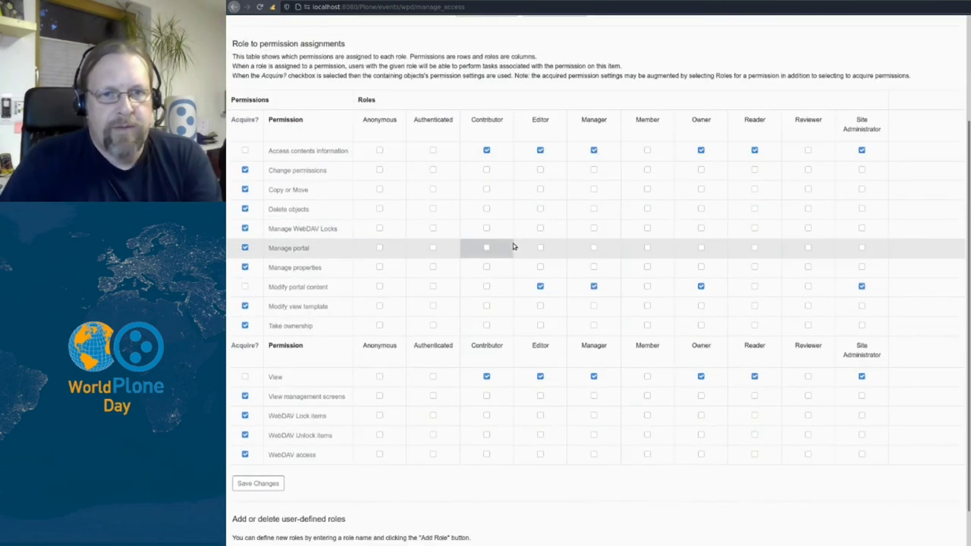
{"action": "mouse_move", "coordinate": [401, 348]}
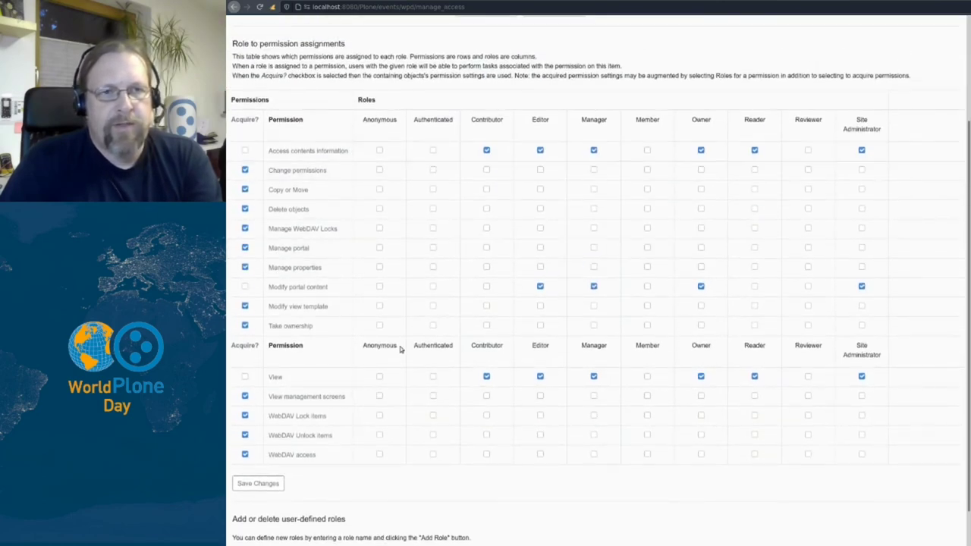
{"action": "mouse_move", "coordinate": [433, 286]}
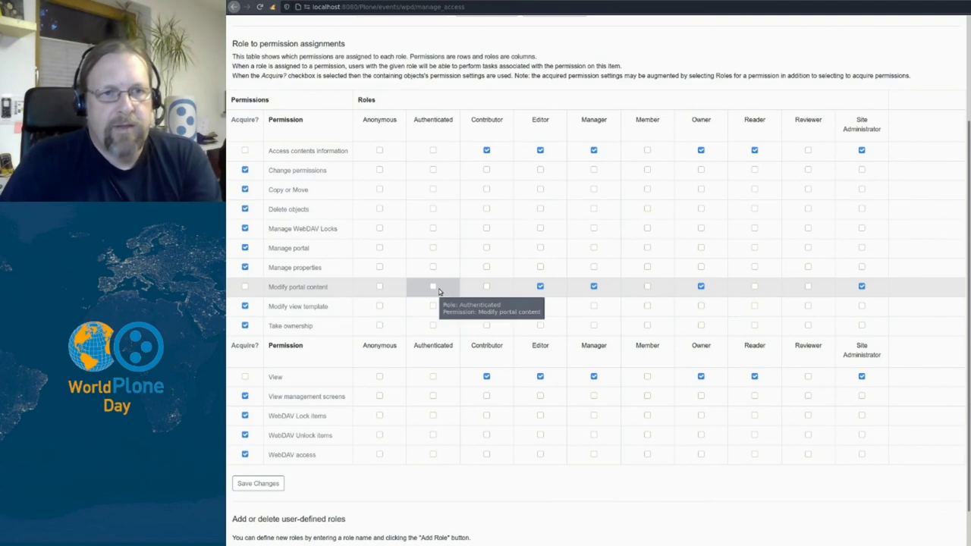